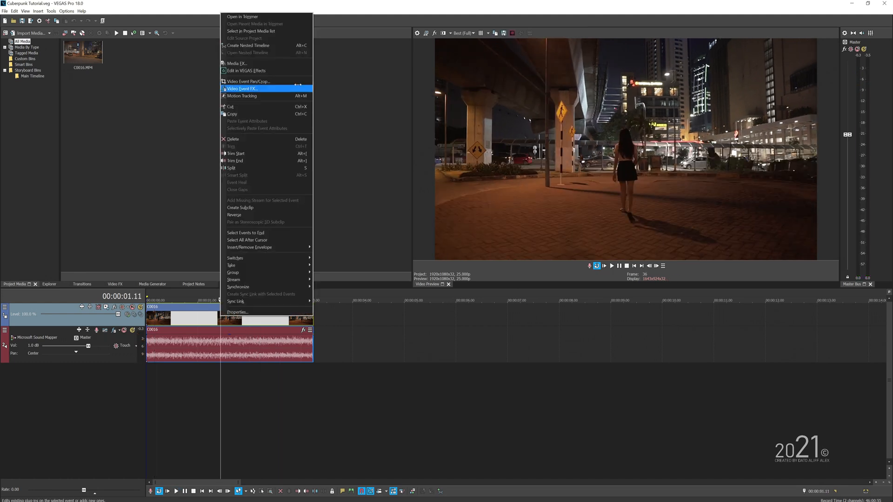
# - Send the night street clip from the VEGAS Pro timeline to VEGAS Effects
pyautogui.click(242, 88)
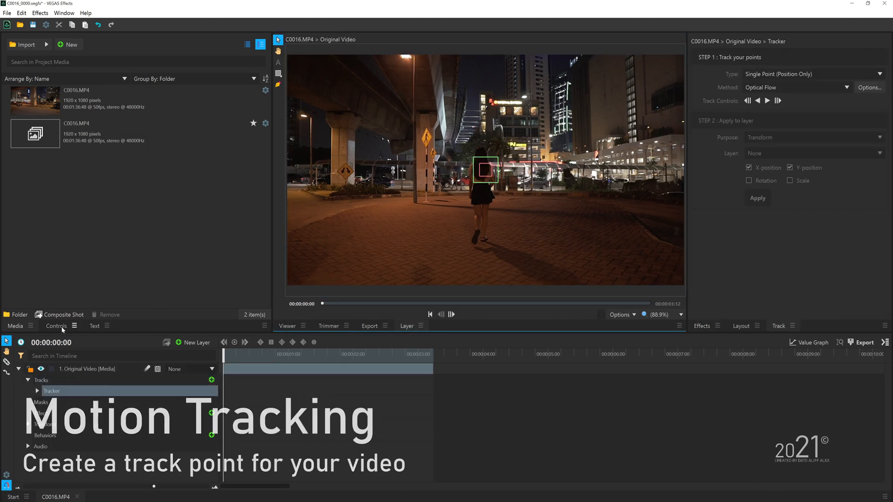
# - Add a Double Points tracker, place both points on the pedestrian sign and track forward through the clip
pyautogui.click(55, 325)
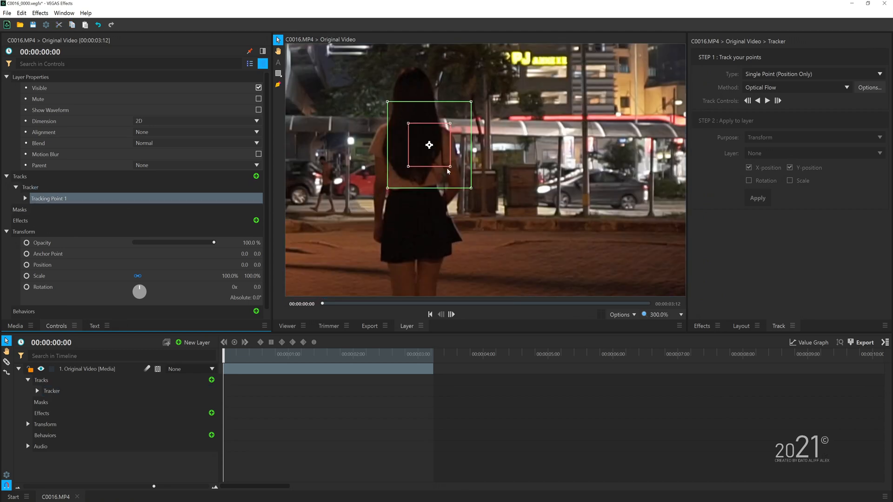
pyautogui.click(794, 88)
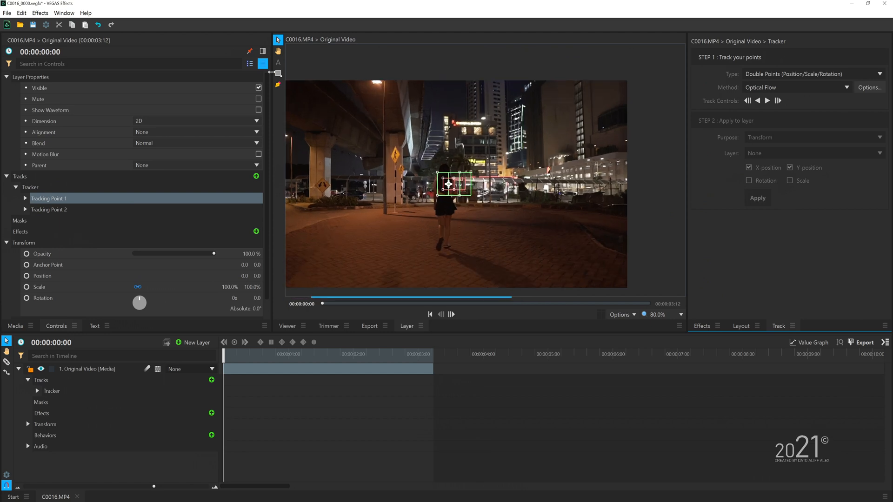
pyautogui.click(663, 315)
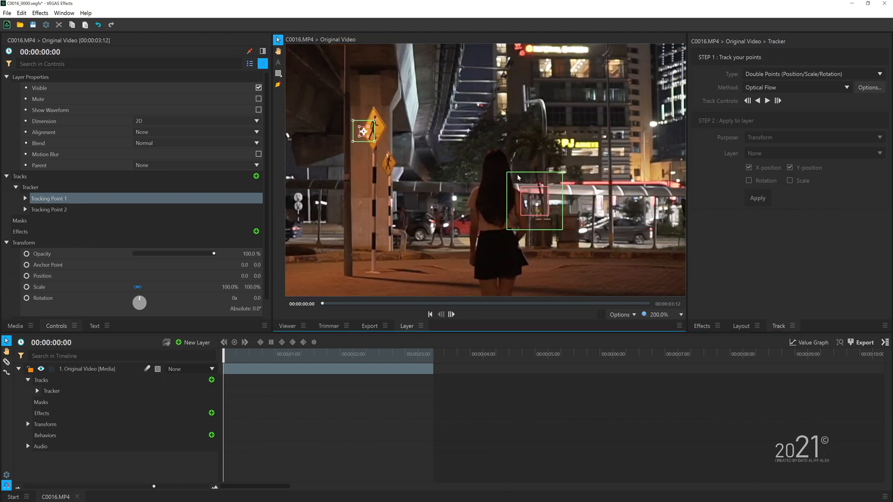
pyautogui.click(50, 209)
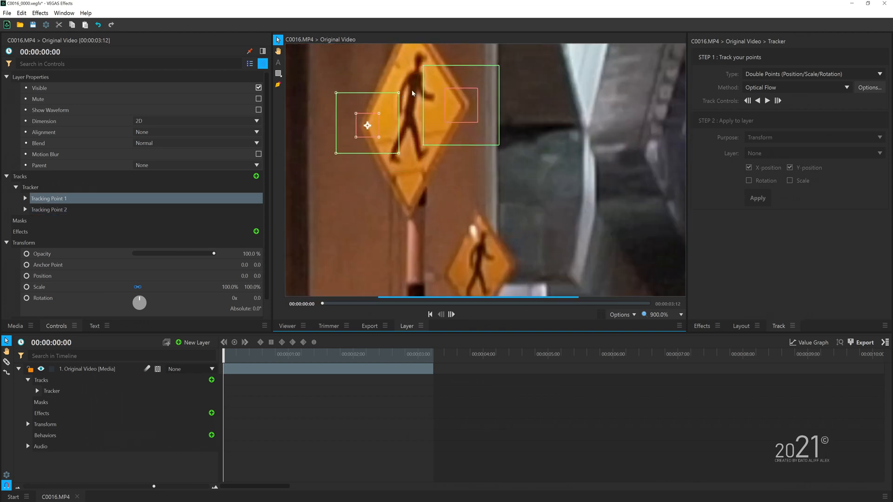
pyautogui.click(767, 101)
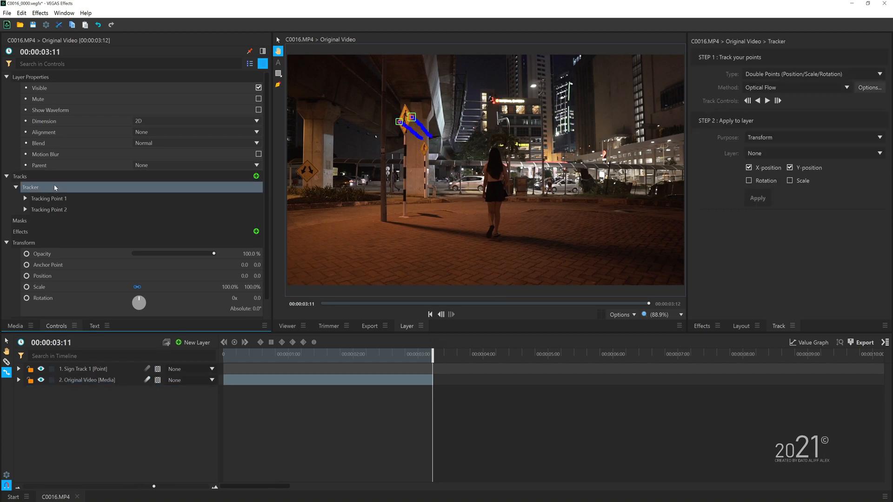
# - Apply position, rotation and scale tracking to Sign Track 1 and start a two-point tracker for the next sign
pyautogui.click(747, 181)
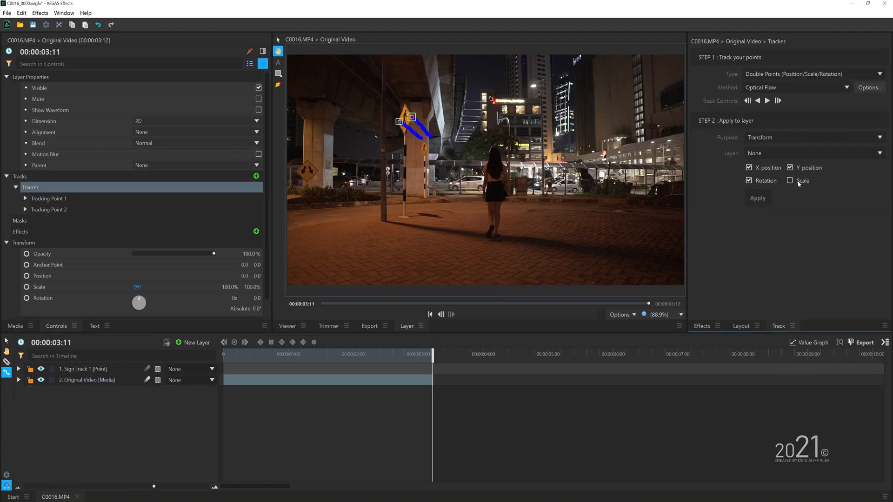
pyautogui.click(813, 152)
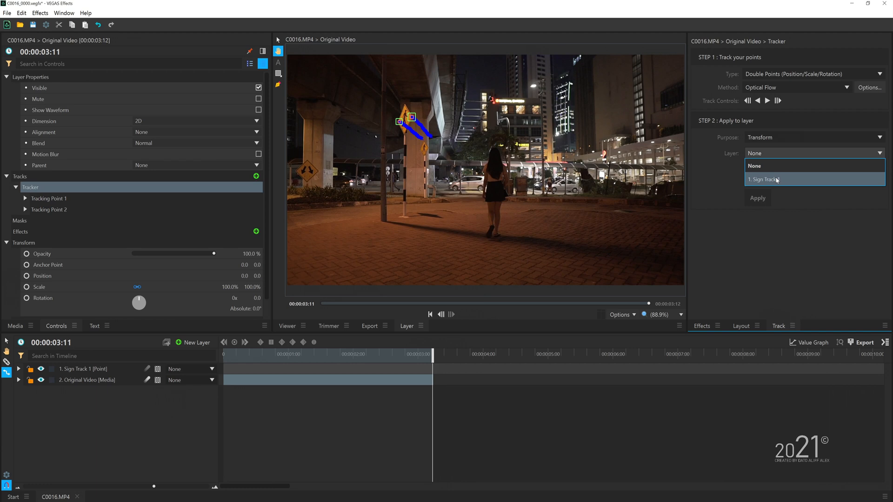
pyautogui.click(774, 179)
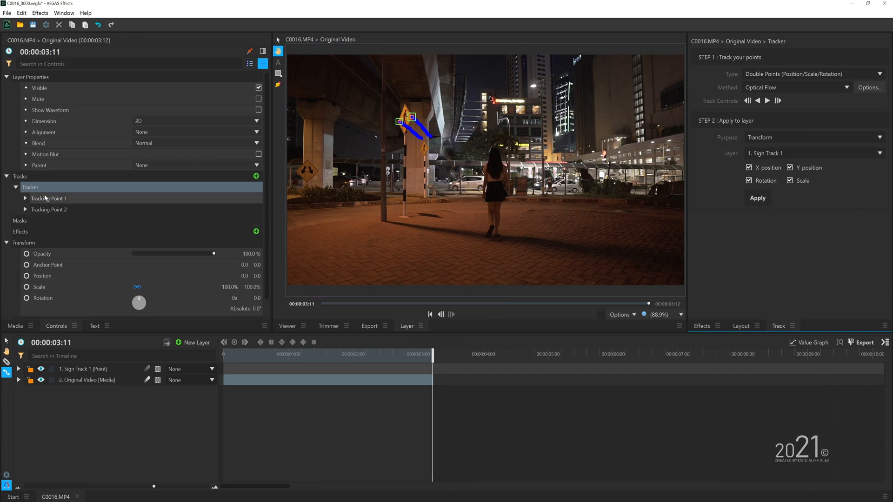
pyautogui.click(16, 186)
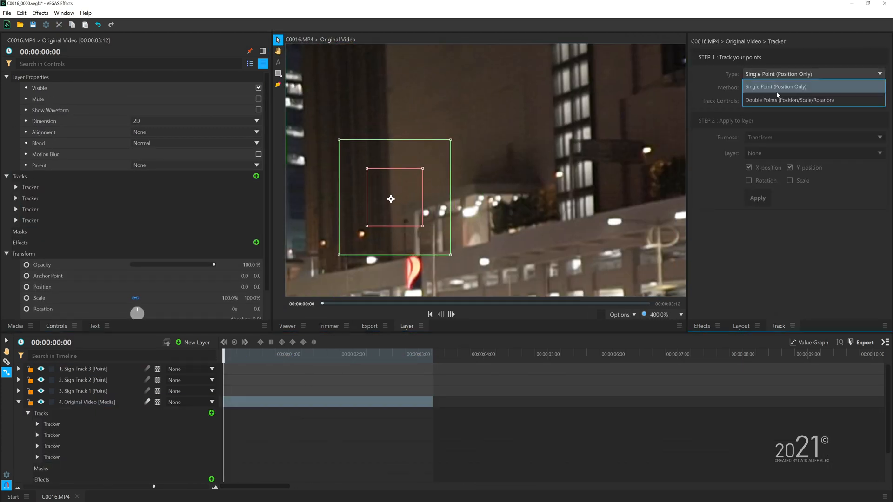
pyautogui.click(790, 100)
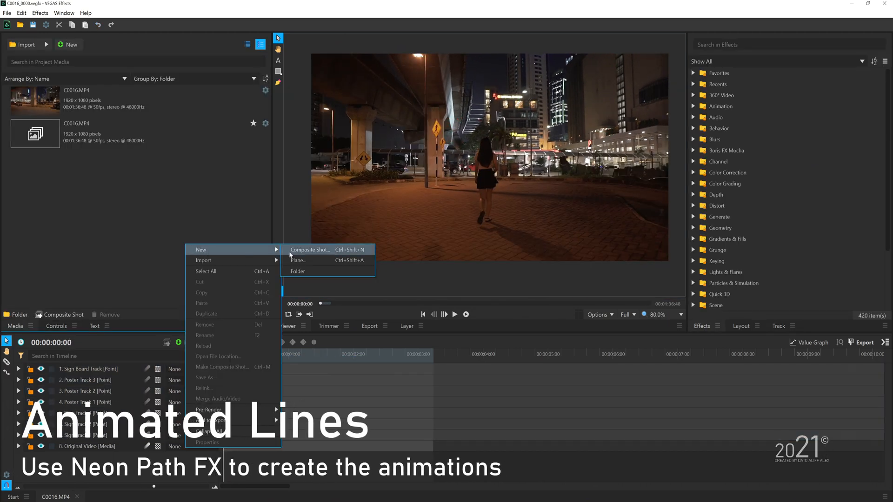
# - Create a 32-second composite shot named Sign 1 and open its timeline
pyautogui.click(309, 249)
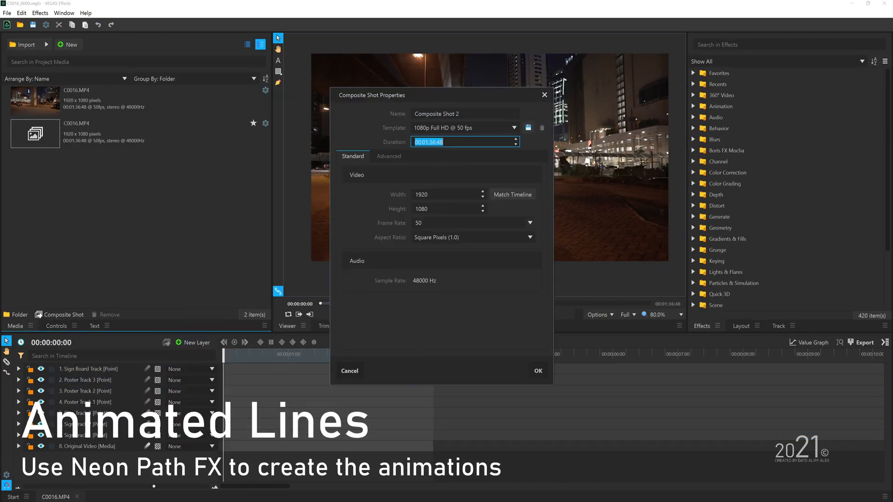
pyautogui.write('32')
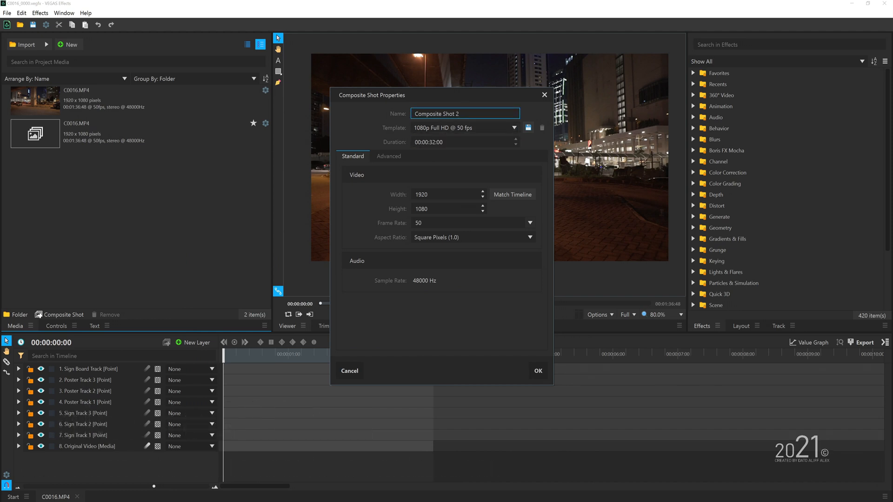
pyautogui.tripleClick(464, 113)
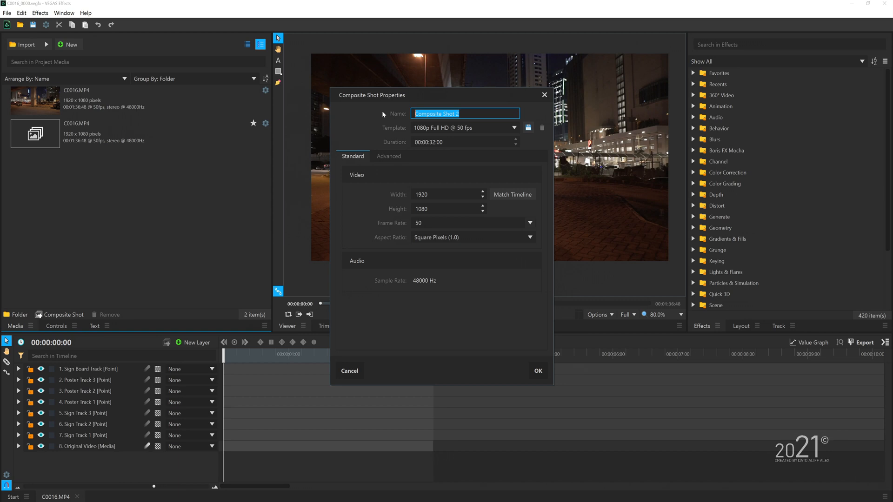
pyautogui.write('Sign 1')
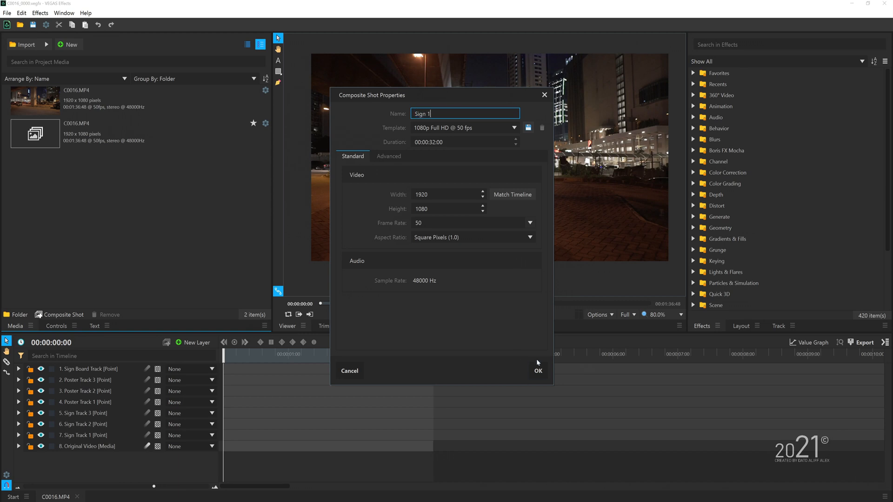
pyautogui.click(537, 371)
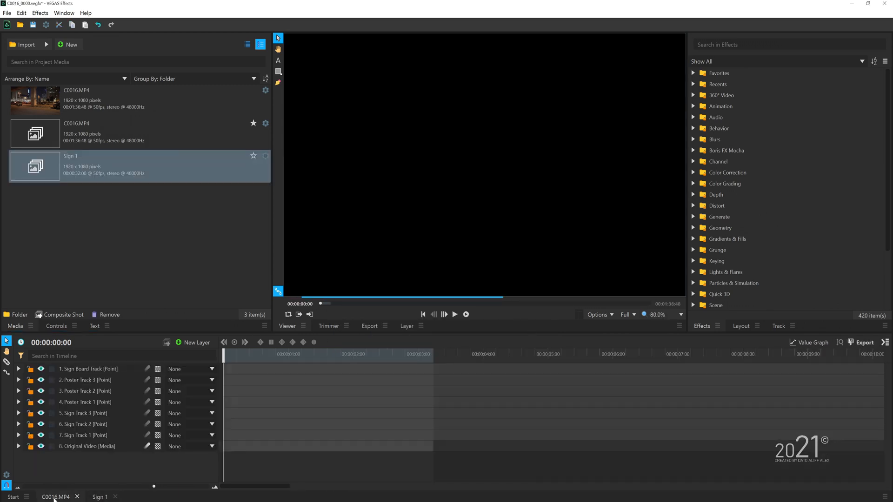
pyautogui.click(86, 435)
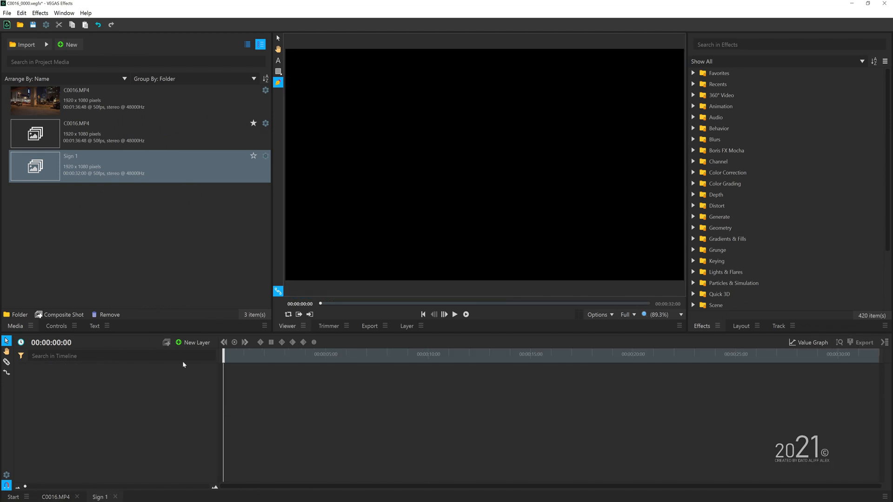
# - Add a black plane, draw a sign-shaped mask on it and apply the Neon Path effect
pyautogui.click(193, 342)
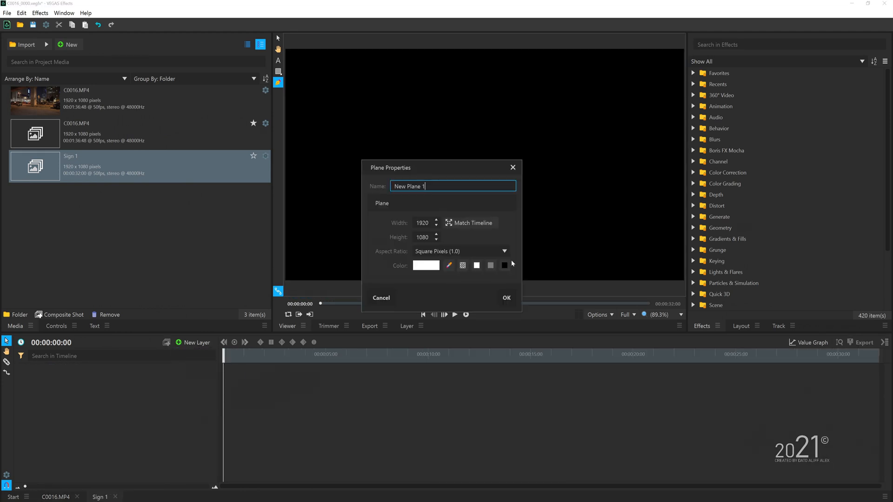
pyautogui.click(503, 265)
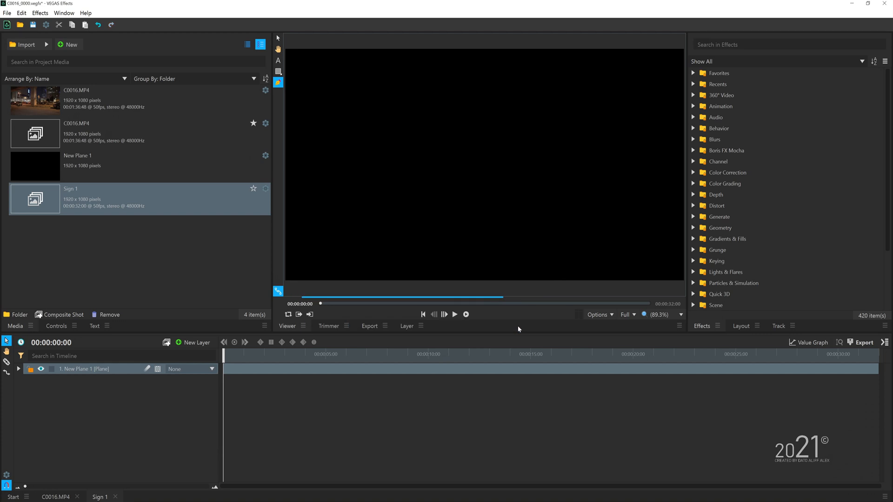
pyautogui.click(18, 369)
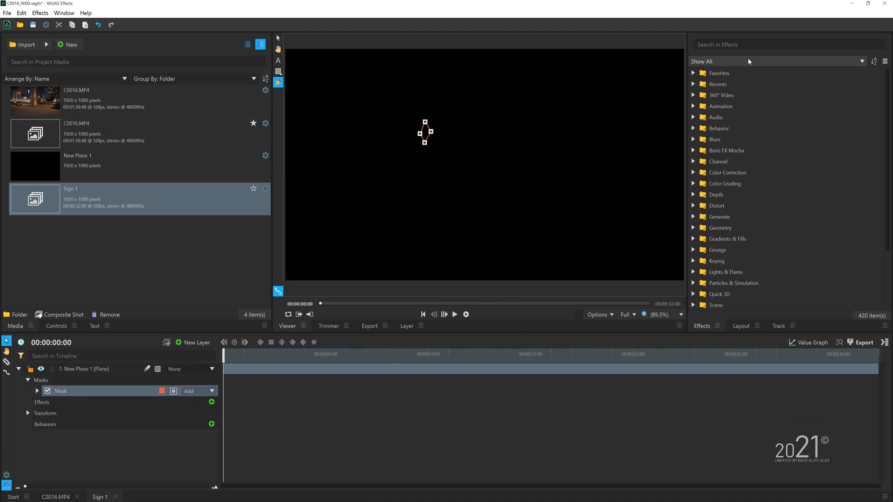
pyautogui.click(788, 44)
pyautogui.write('neon')
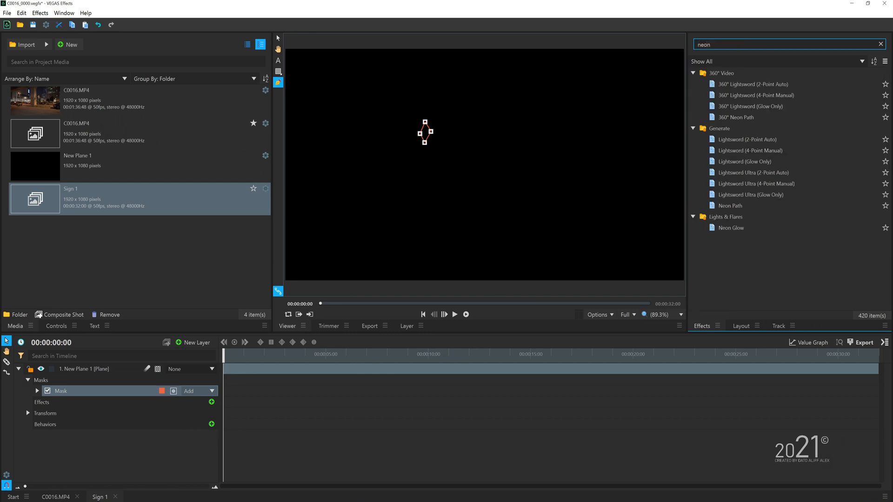
pyautogui.moveTo(751, 150)
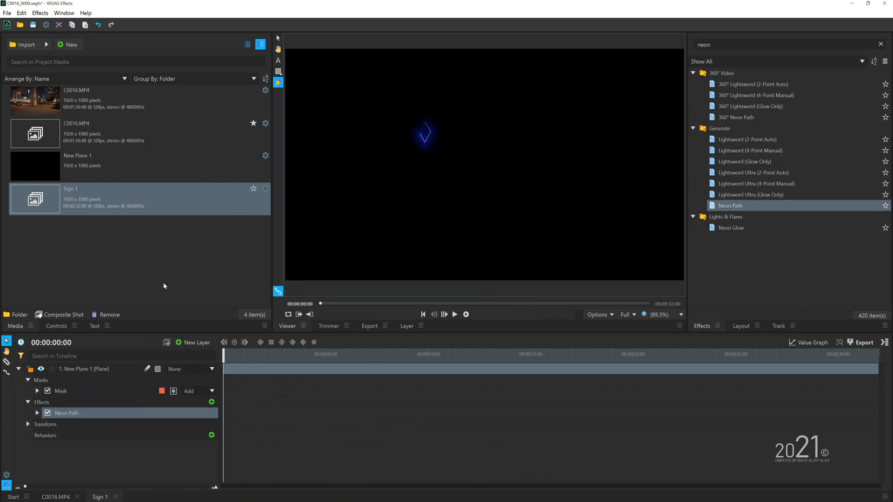
pyautogui.click(56, 326)
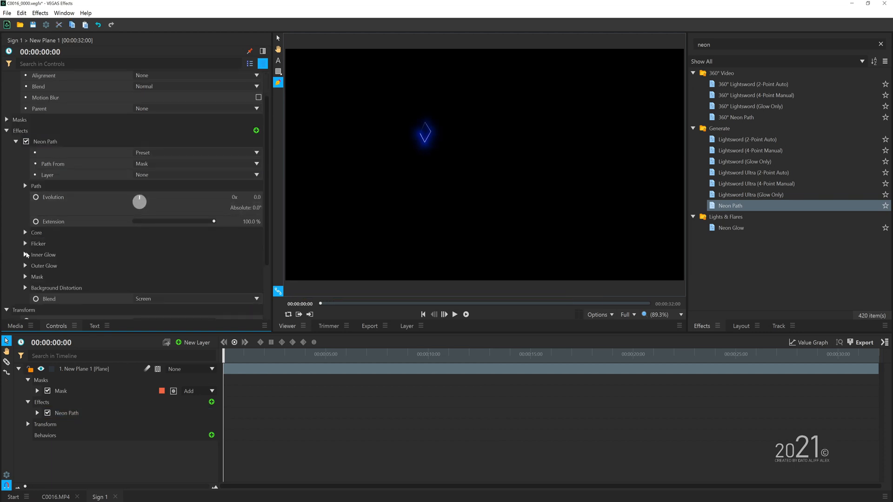
# - Make the Neon Path glow yellow, adjust its falloff and evolution, then return to the C0016.MP4 timeline
pyautogui.click(258, 179)
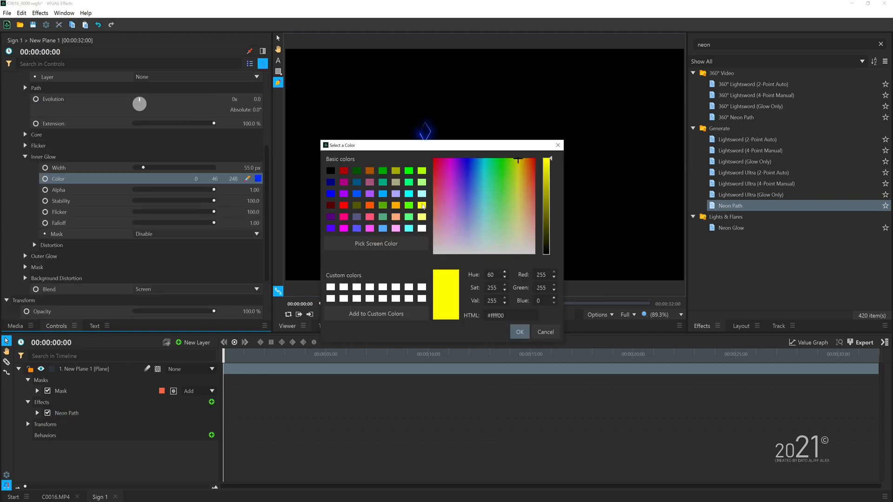
pyautogui.click(519, 332)
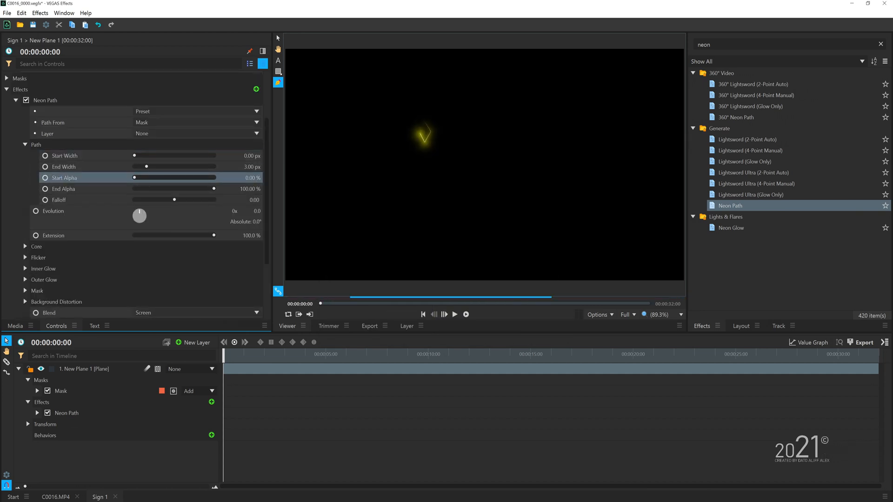
pyautogui.moveTo(138, 215); pyautogui.dragTo(147, 211)
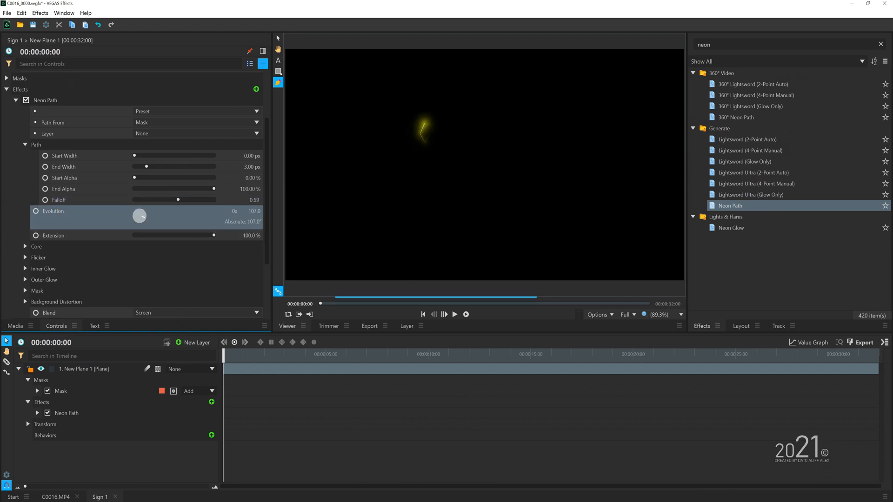
pyautogui.moveTo(140, 215); pyautogui.dragTo(138, 214)
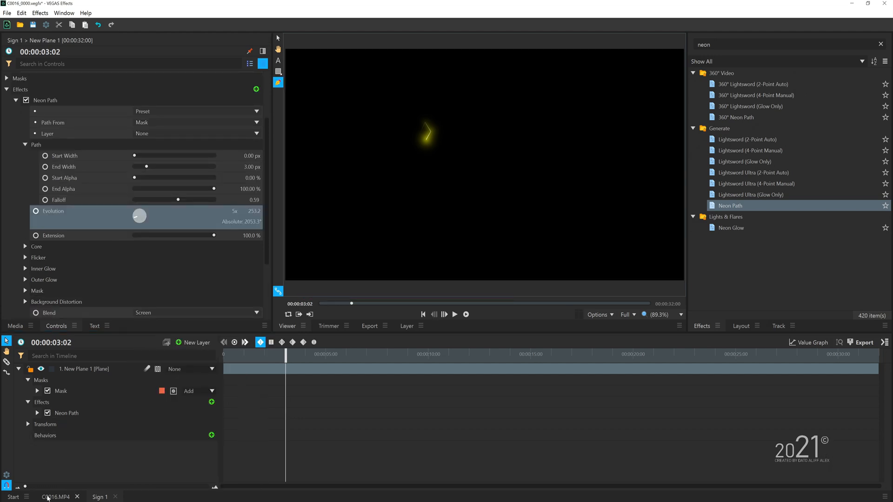
pyautogui.click(87, 400)
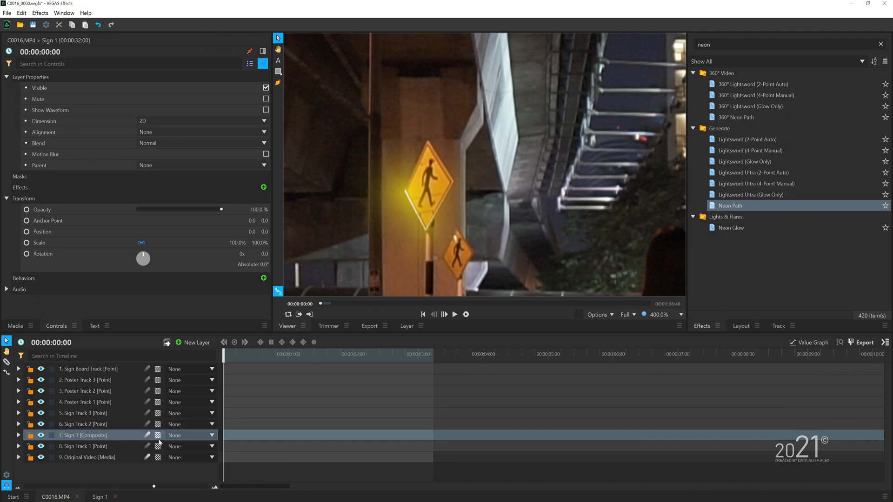
# - Parent the Sign 1 layer to Sign Track 1 and scrub the clip to verify the glow follows the sign
pyautogui.click(191, 435)
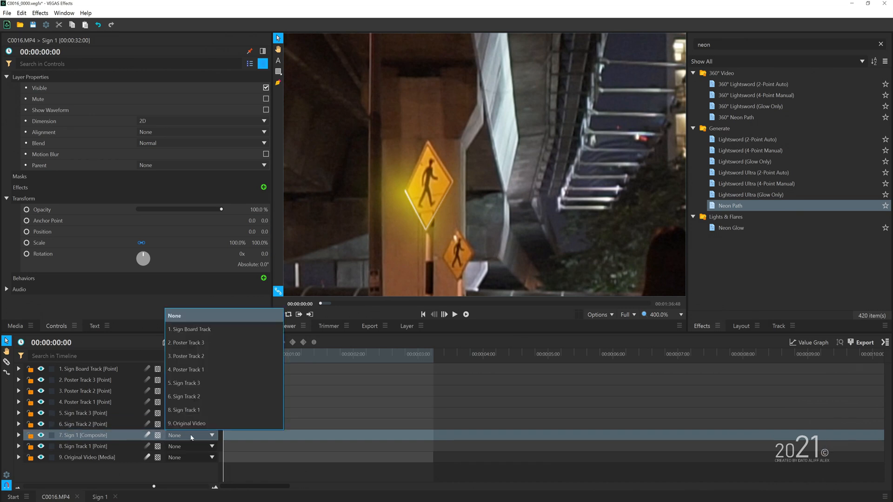
pyautogui.click(183, 410)
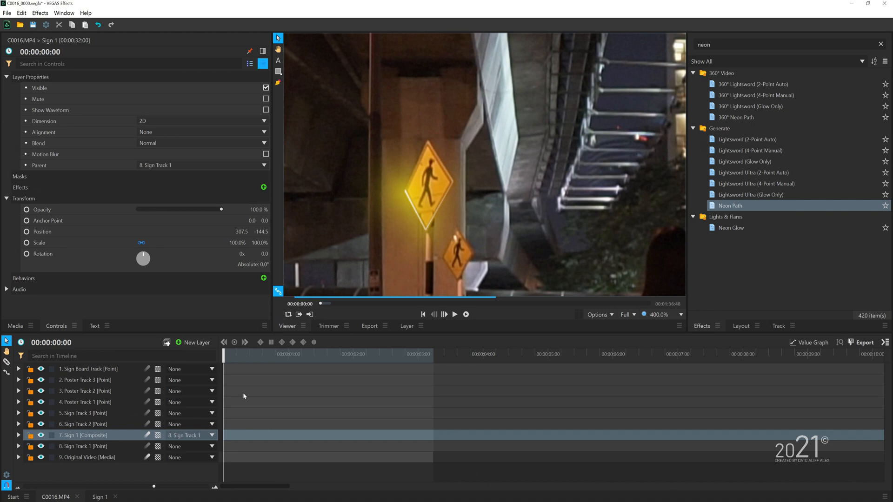
pyautogui.moveTo(223, 353); pyautogui.dragTo(320, 354)
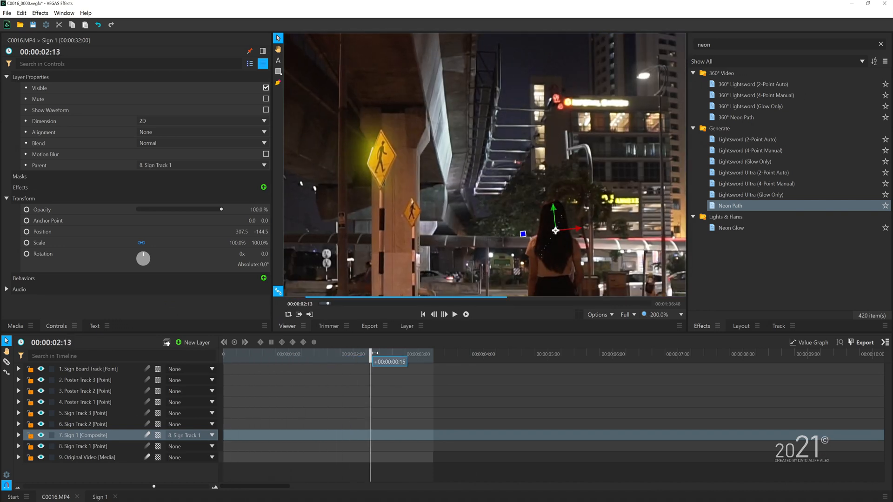
pyautogui.moveTo(371, 362); pyautogui.dragTo(401, 362)
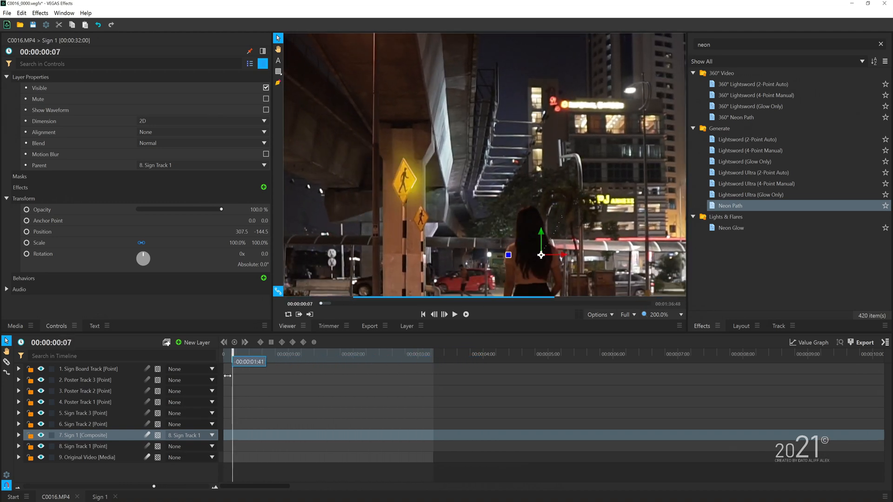
pyautogui.moveTo(234, 376); pyautogui.dragTo(416, 376)
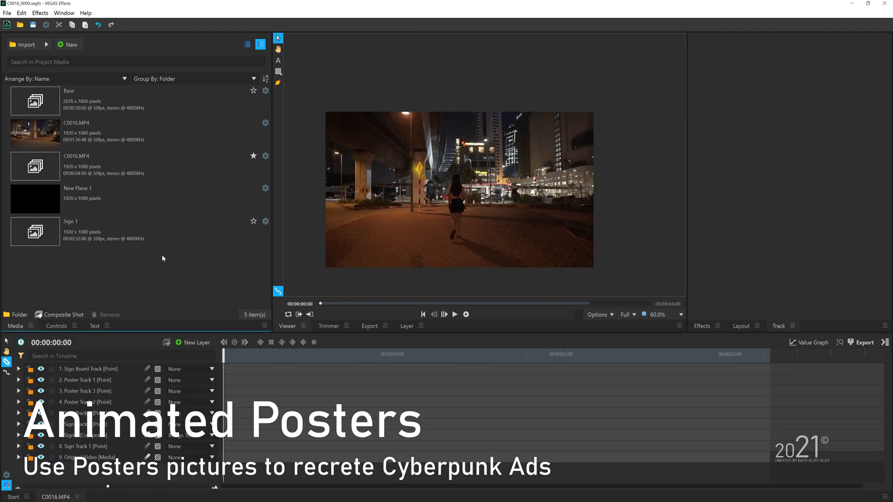
# - Import poster images p1–p5 and create a Poster composite shot with height 7800
pyautogui.click(26, 45)
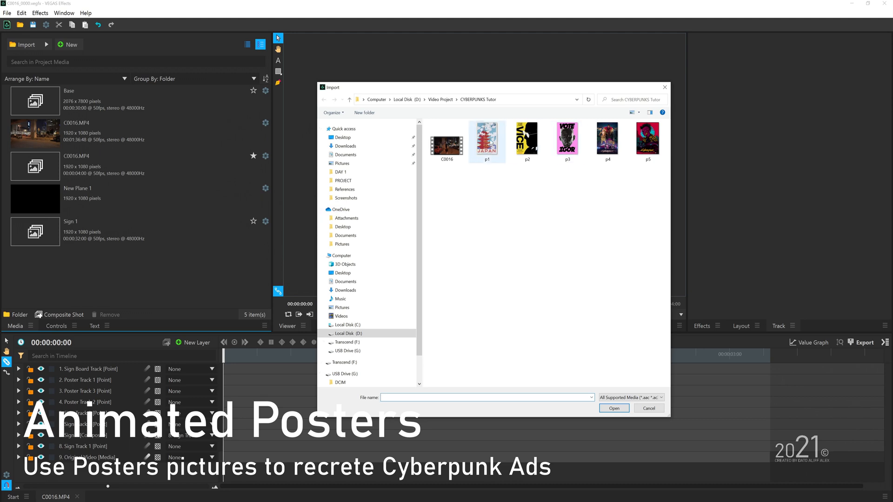
pyautogui.click(613, 408)
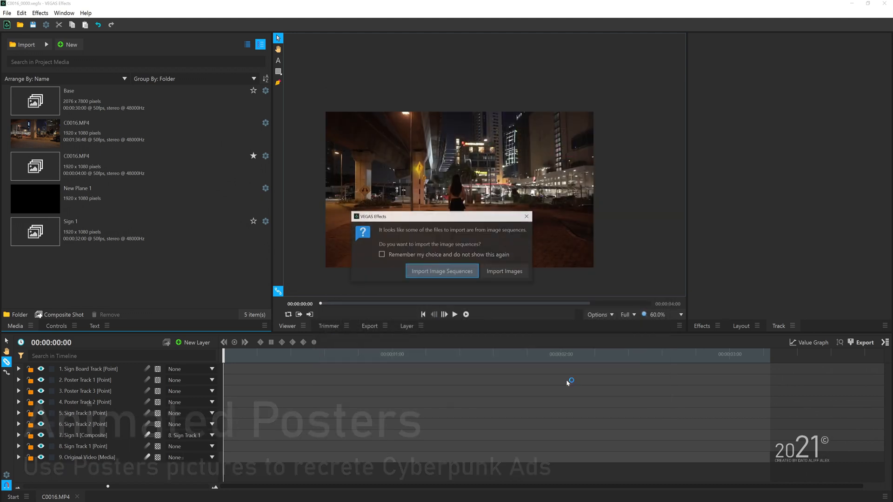
pyautogui.click(503, 271)
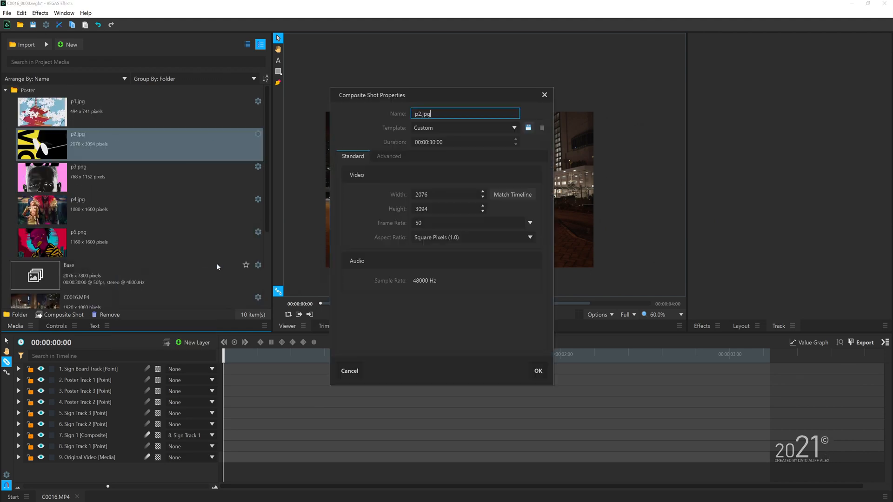
pyautogui.write('Poster')
pyautogui.click(465, 142)
pyautogui.write('4')
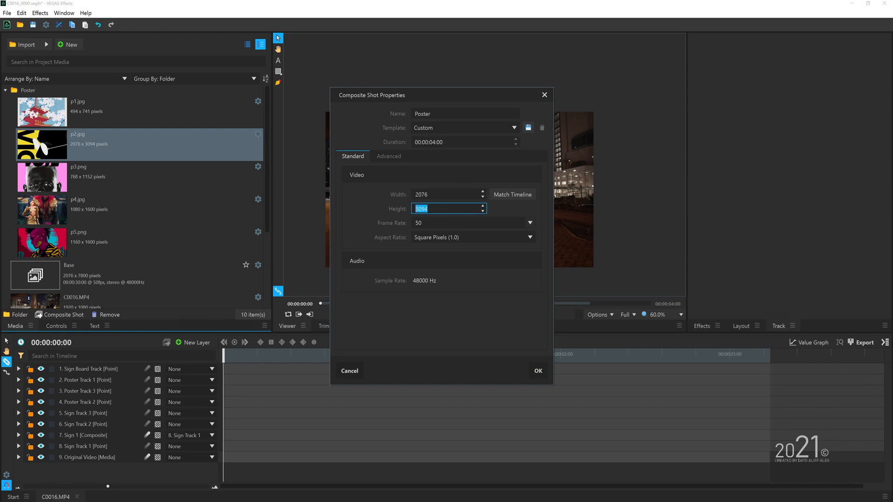
pyautogui.write('7800')
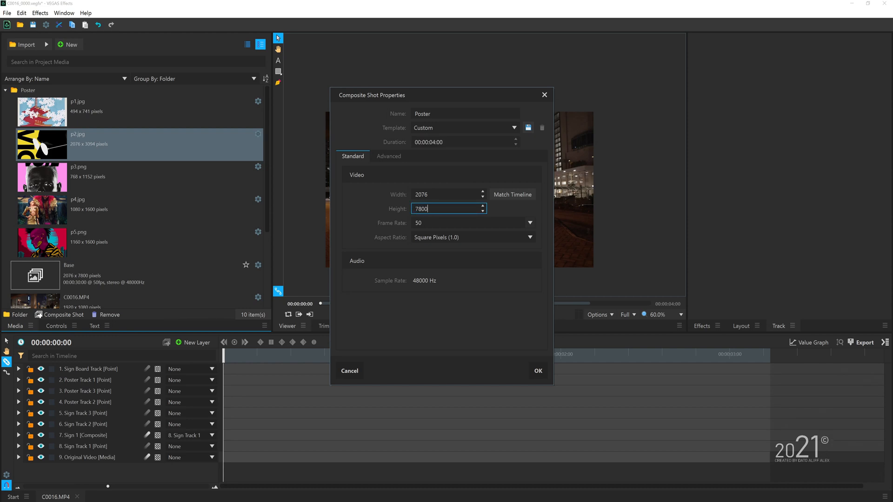
pyautogui.click(537, 371)
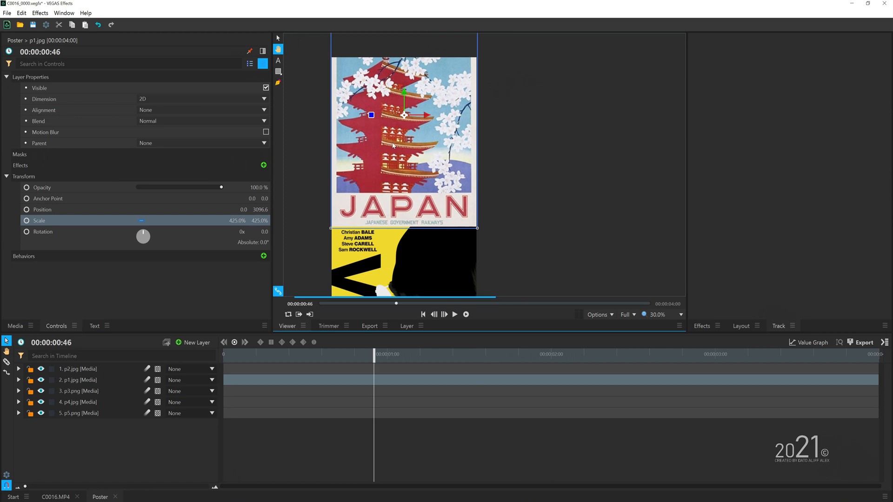
# - Parent the stacked posters to New Point and nest them into a Poster Base composite
pyautogui.click(77, 401)
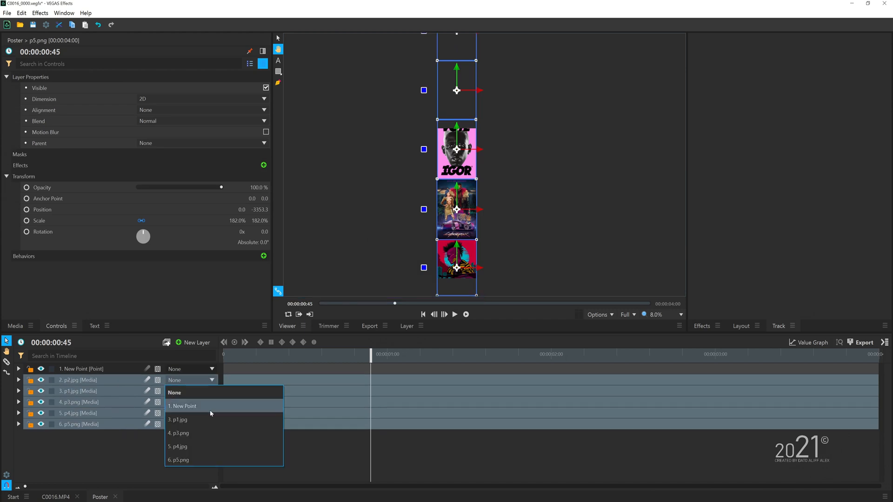
pyautogui.click(182, 406)
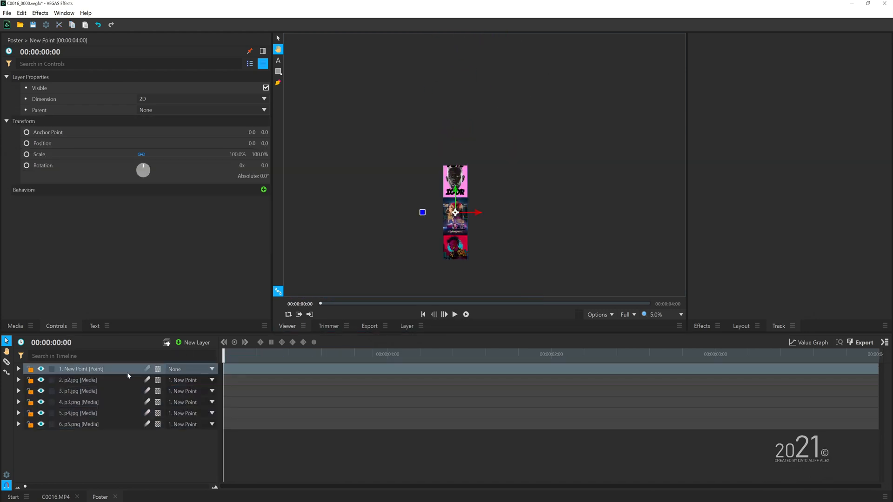
pyautogui.click(19, 368)
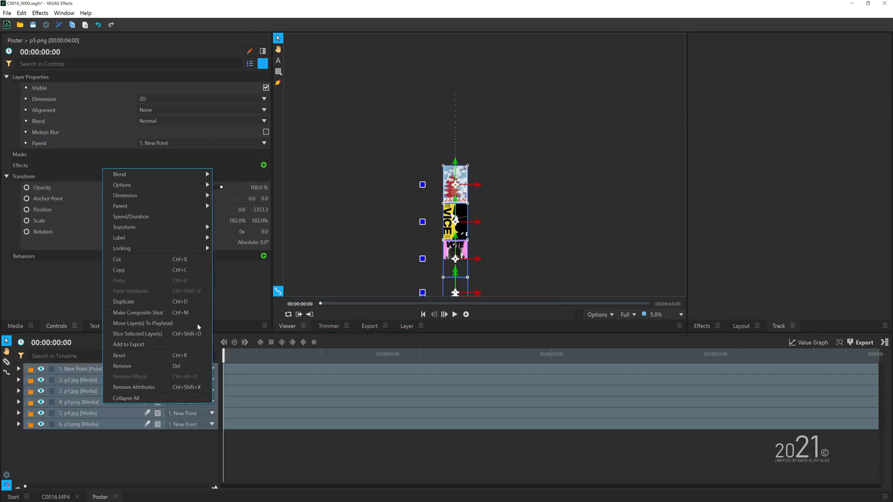
pyautogui.click(138, 313)
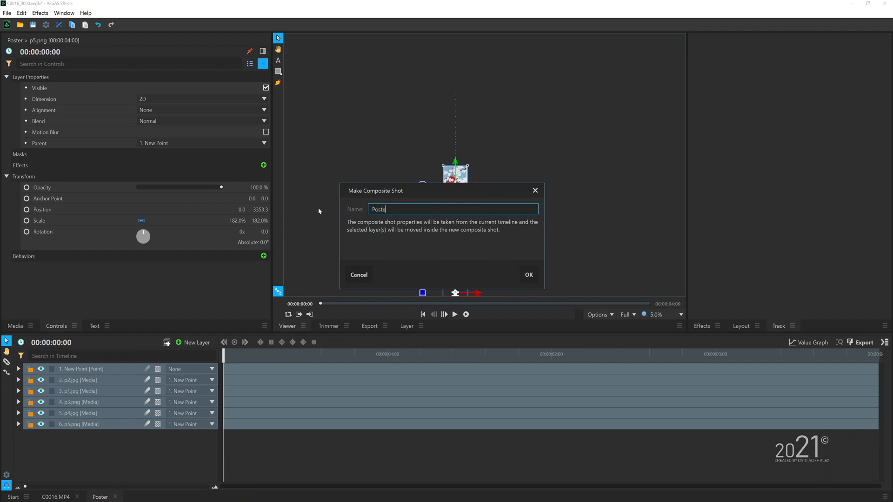
pyautogui.click(527, 274)
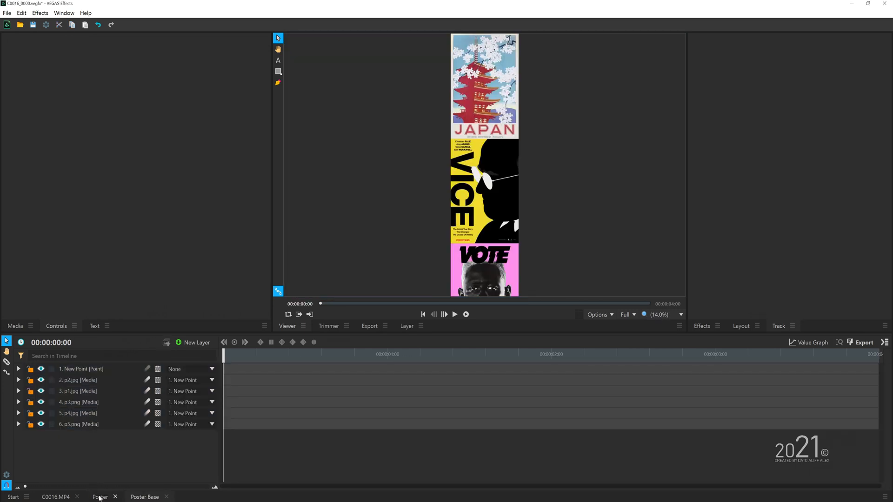
pyautogui.click(144, 497)
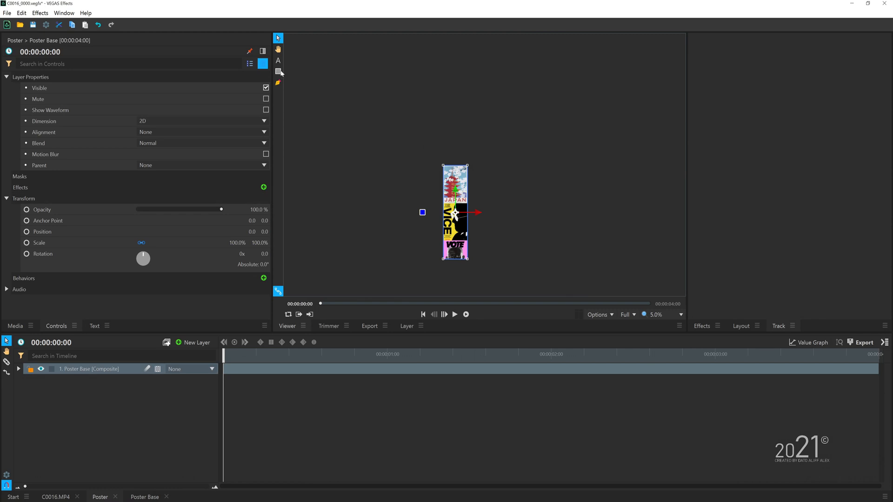
# - Draw a rectangular mask around the poster column on Poster Base
pyautogui.click(278, 72)
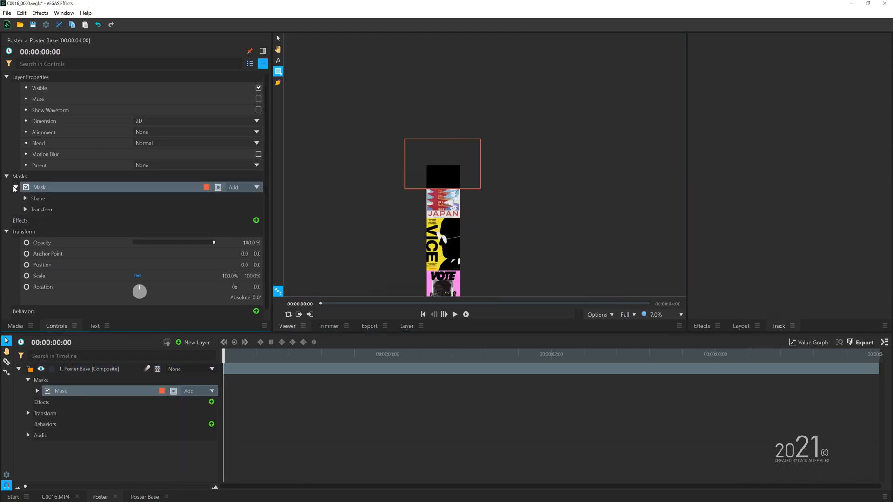
pyautogui.click(25, 198)
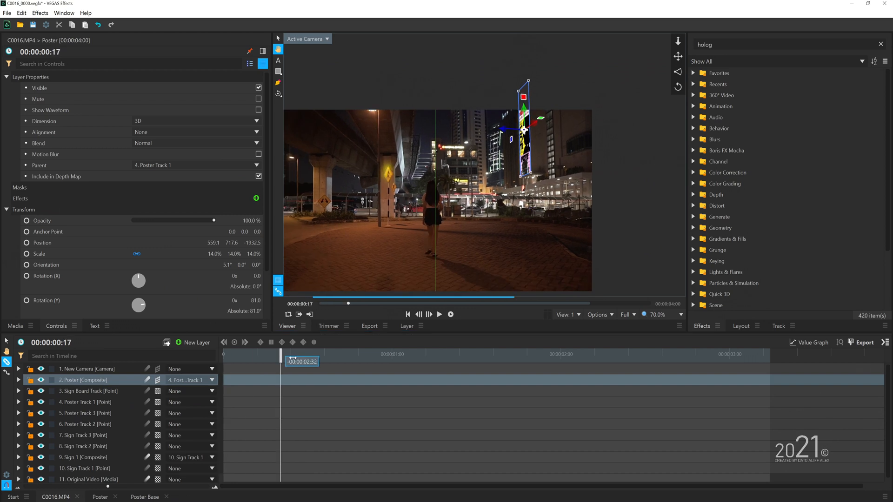
# - Add Cokes.png to the timeline with Chroma Key, placed in 3D among the buildings
pyautogui.click(439, 313)
pyautogui.write('chro')
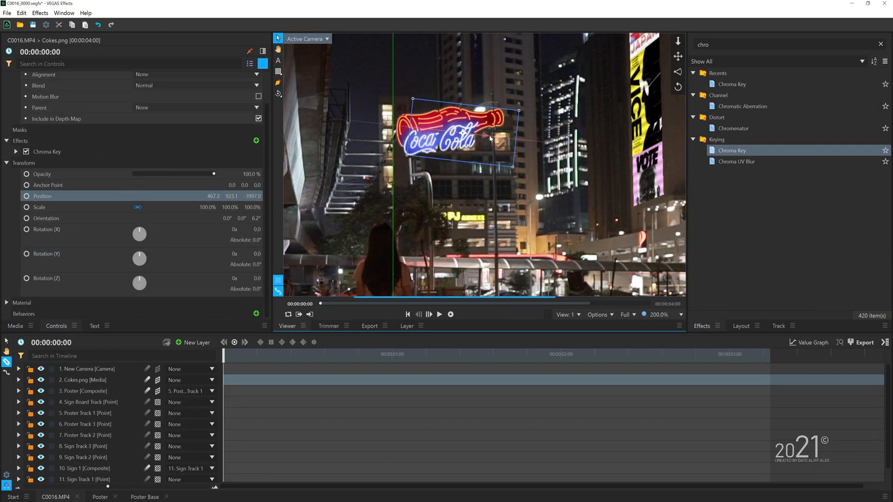
# - Reposition the Coke sign, parent it to Sign Board Track, and add a Mask media layer on top
pyautogui.moveTo(473, 134); pyautogui.dragTo(455, 128)
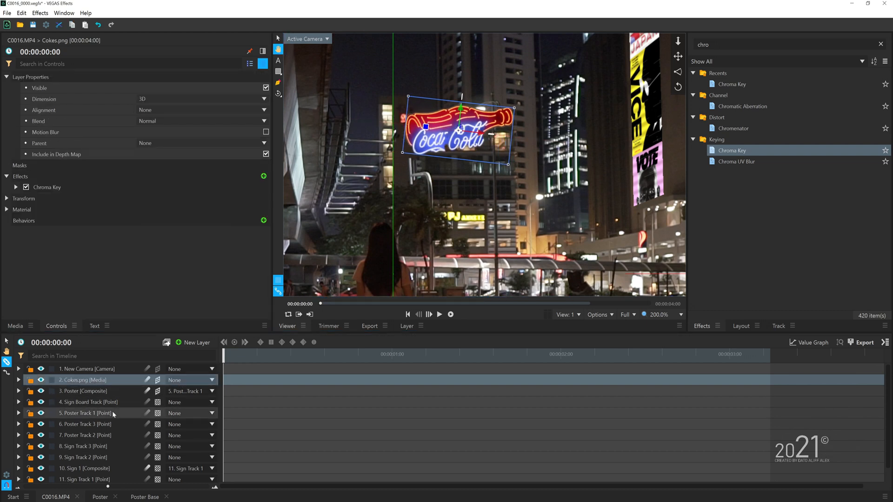
pyautogui.click(86, 413)
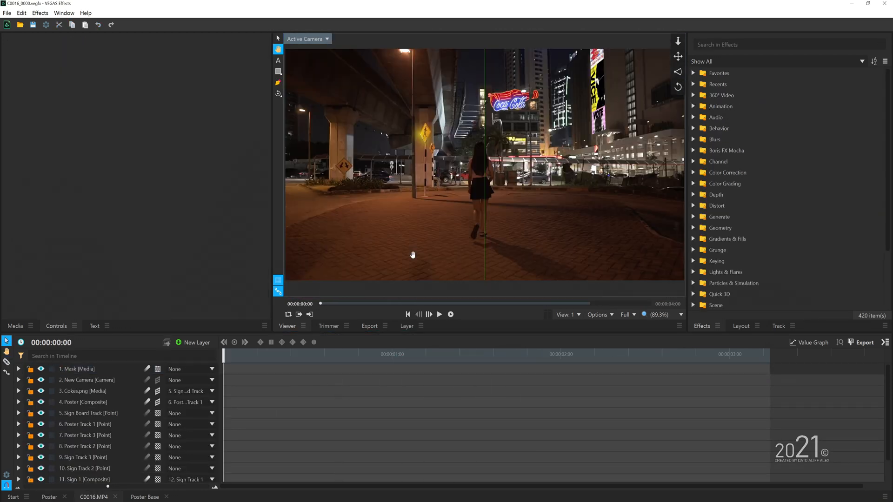
# - Apply Chromatic Aberration to Original Video with Distance about 0.98%, then adjust the Mask layer options
pyautogui.write('chroma')
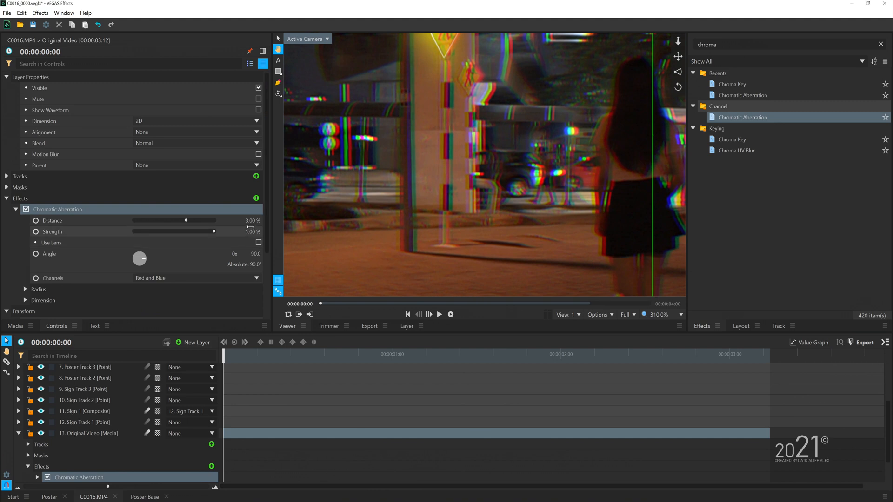
pyautogui.moveTo(196, 220); pyautogui.dragTo(177, 221)
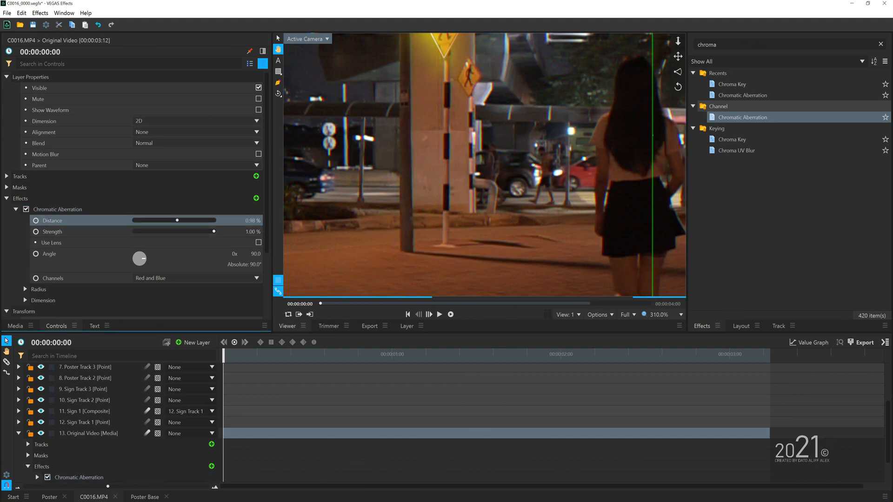
pyautogui.rightClick(86, 432)
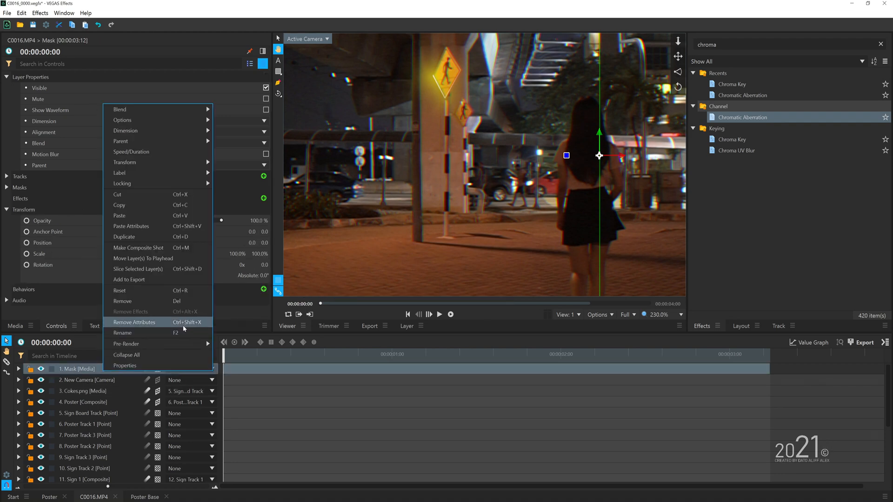
pyautogui.click(131, 226)
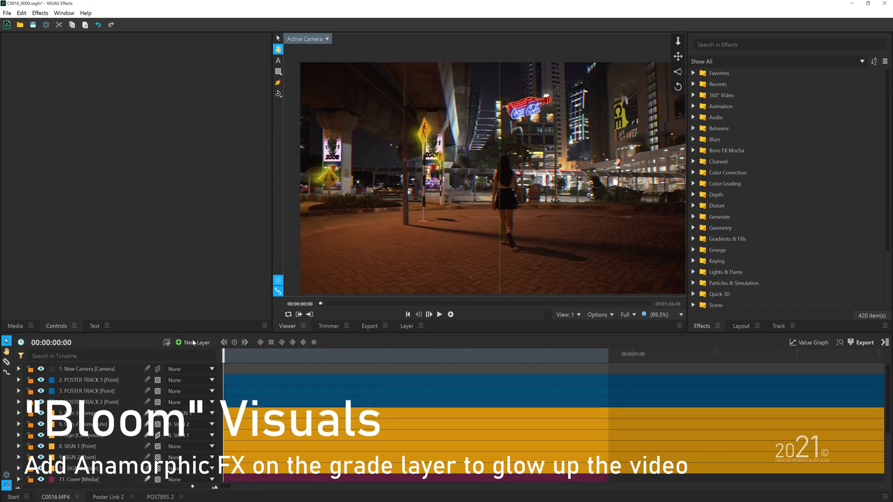
# - Apply Anamorphic Lens Flare to the New Grade layer and tweak its threshold and intensity
pyautogui.write('anam')
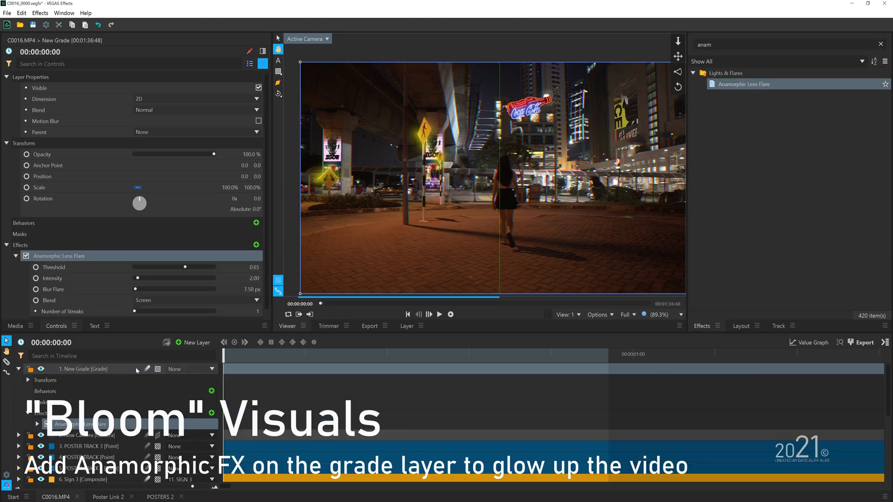
pyautogui.moveTo(178, 267); pyautogui.dragTo(196, 258)
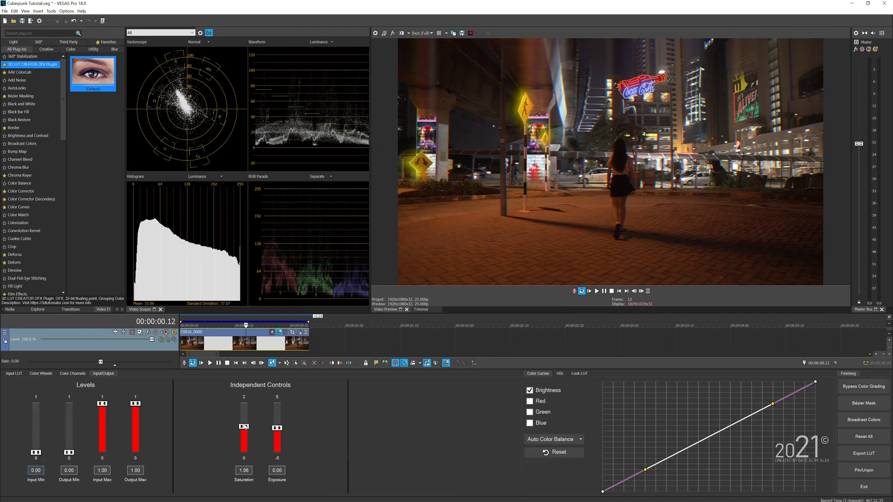
# - In Color Grading lower Lift slightly and push Gain toward blue
pyautogui.click(40, 373)
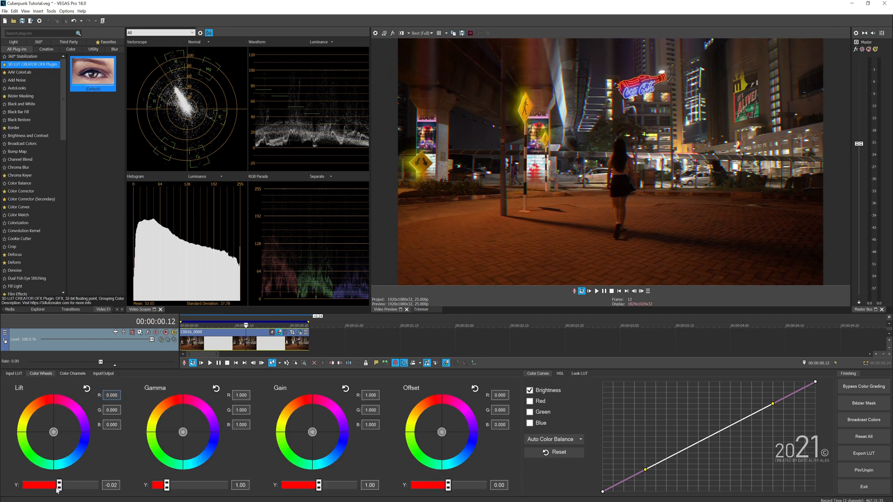
pyautogui.moveTo(166, 486); pyautogui.dragTo(185, 486)
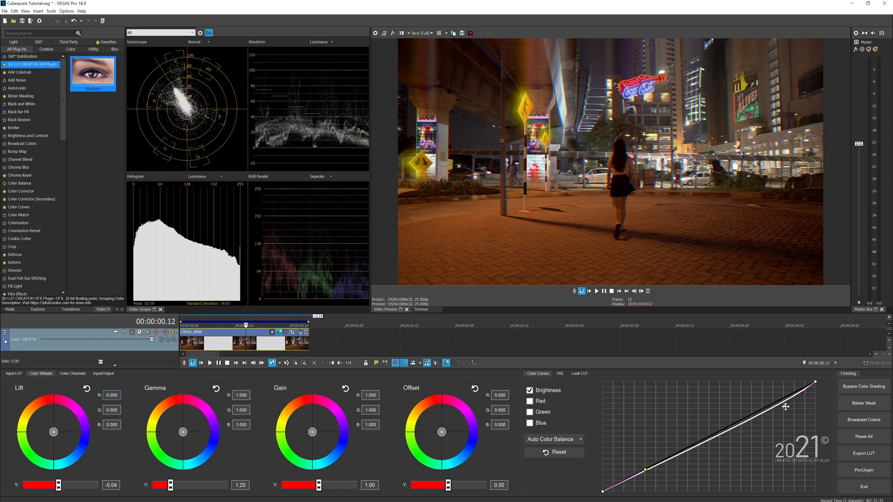
pyautogui.moveTo(312, 432); pyautogui.dragTo(313, 431)
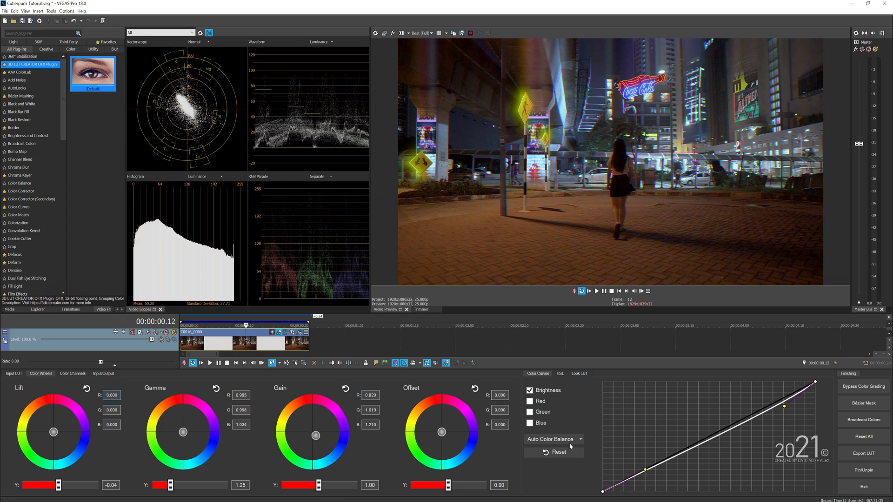
# - Bend the red curve down in the dark tones, adjust the blue curve, and finish the grade
pyautogui.click(529, 402)
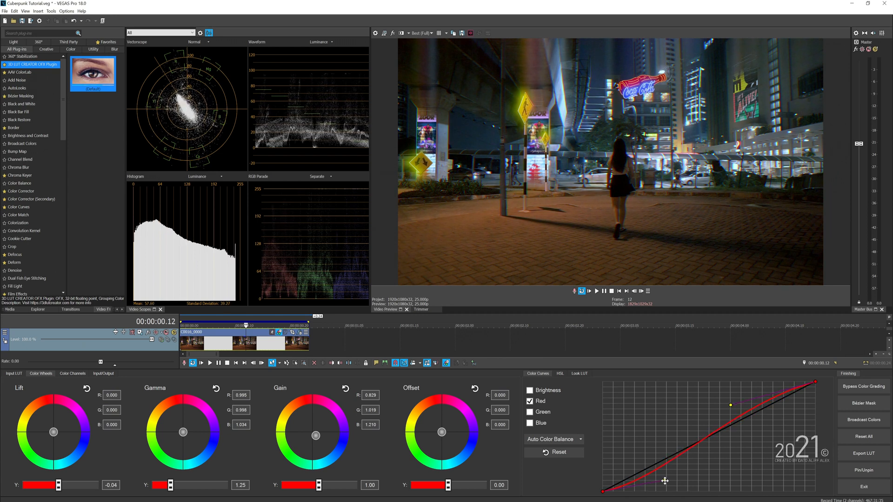
pyautogui.moveTo(316, 433); pyautogui.dragTo(316, 445)
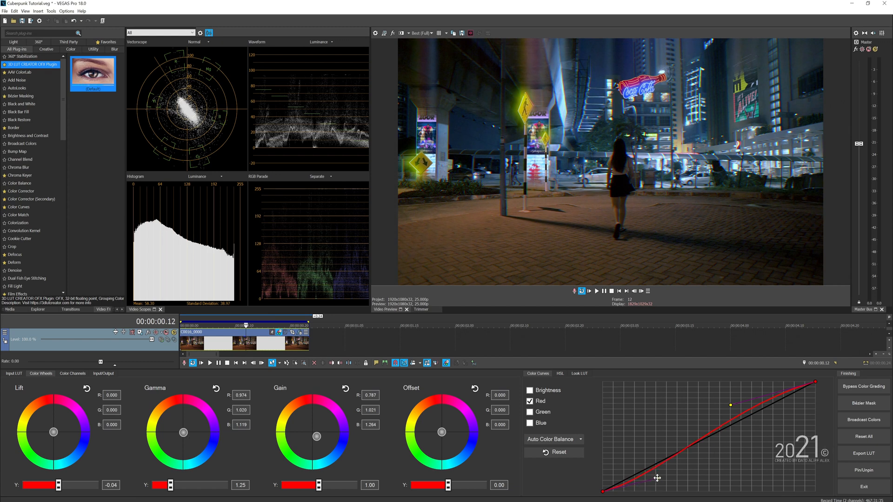
pyautogui.click(530, 411)
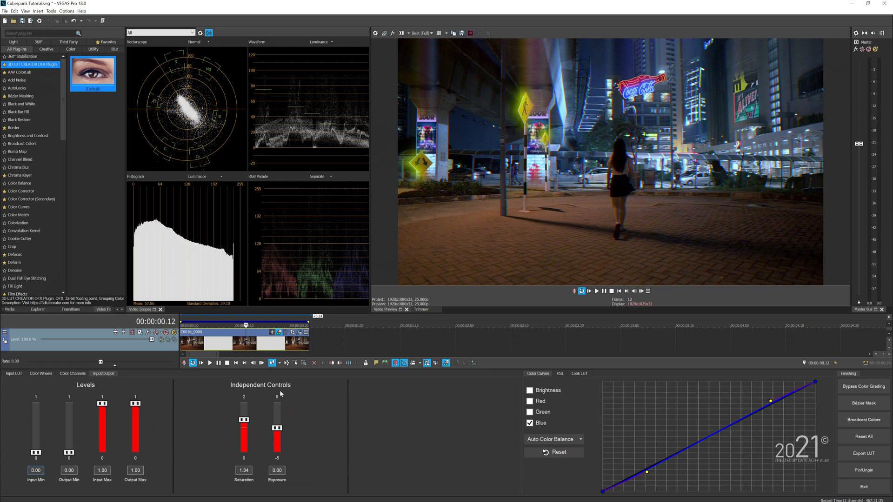
pyautogui.click(40, 373)
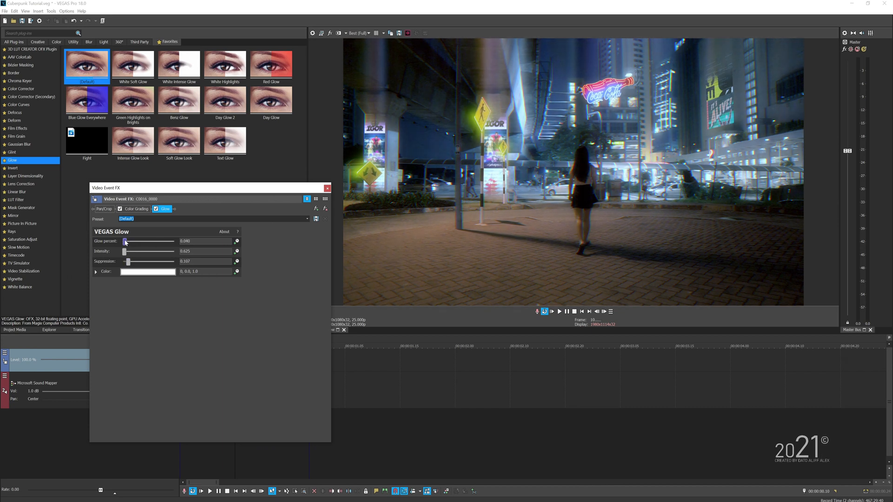
# - Add a Color Corrector and tint Low, Mid and High wheels toward blue-violet
pyautogui.click(326, 188)
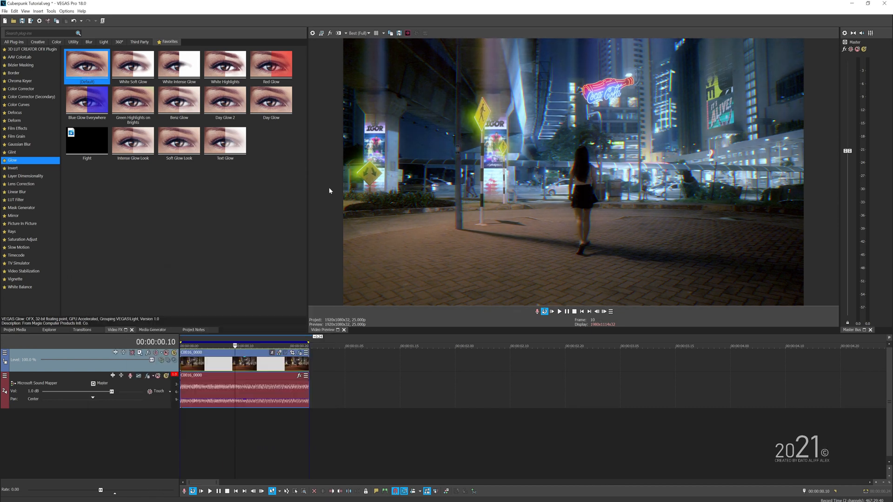
pyautogui.click(22, 89)
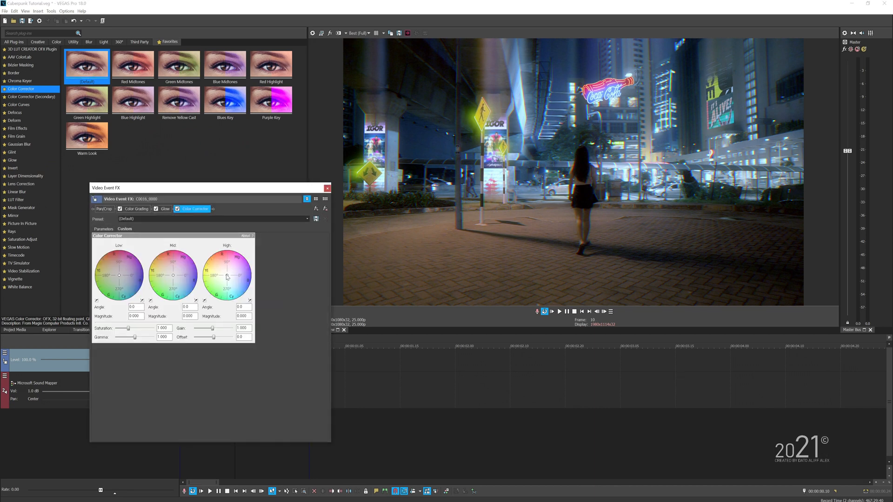
pyautogui.moveTo(227, 277); pyautogui.dragTo(230, 282)
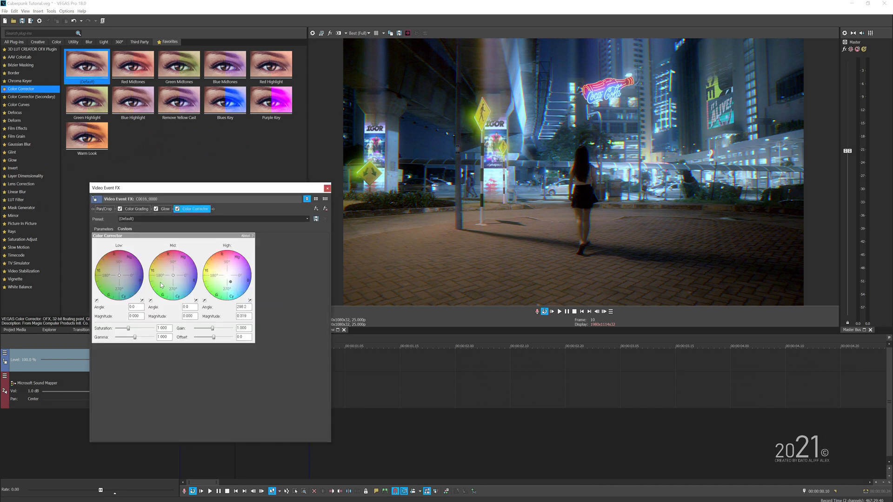
pyautogui.moveTo(173, 275); pyautogui.dragTo(164, 286)
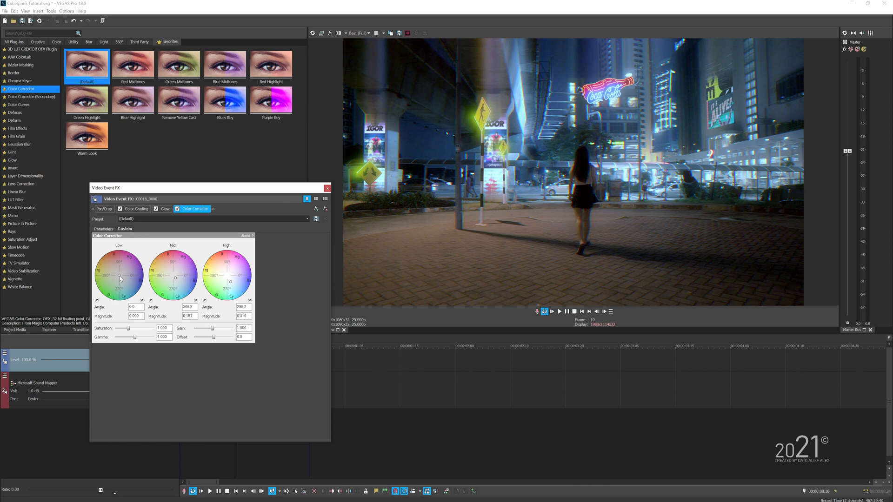
pyautogui.moveTo(120, 276); pyautogui.dragTo(120, 278)
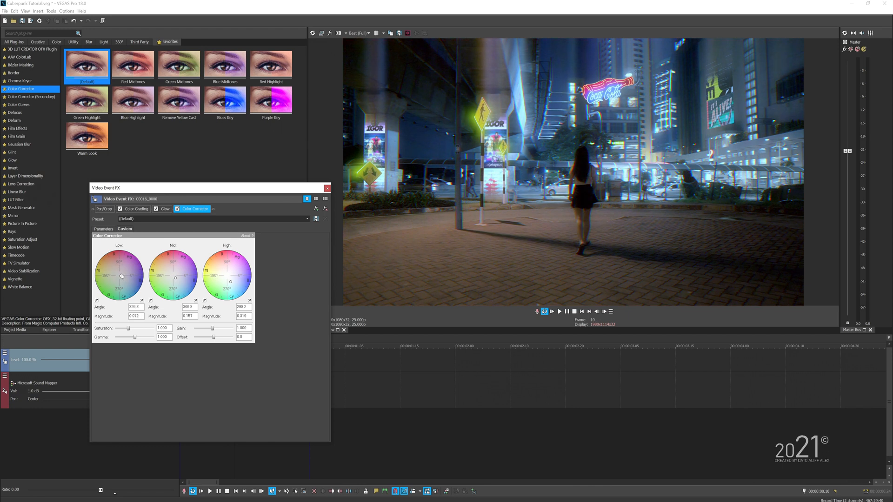
pyautogui.moveTo(119, 276); pyautogui.dragTo(120, 276)
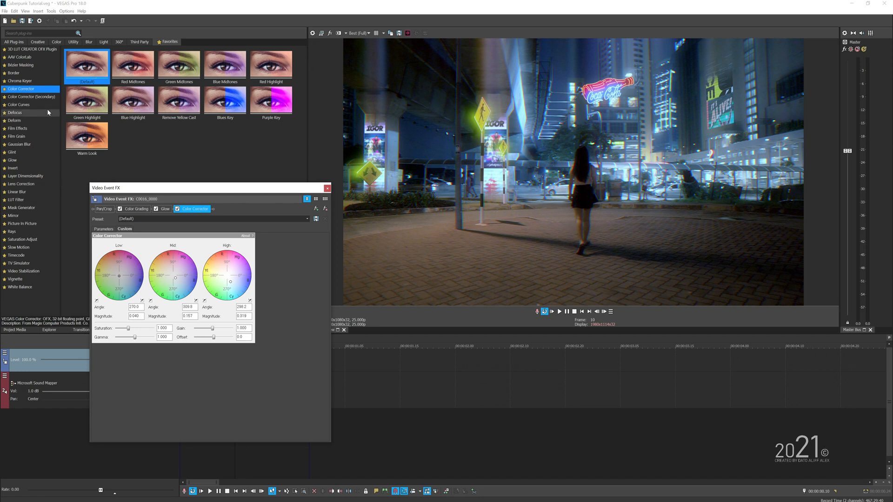
# - Add the AAV ColorLab six-vector effect and close the Video Event FX window
pyautogui.click(19, 57)
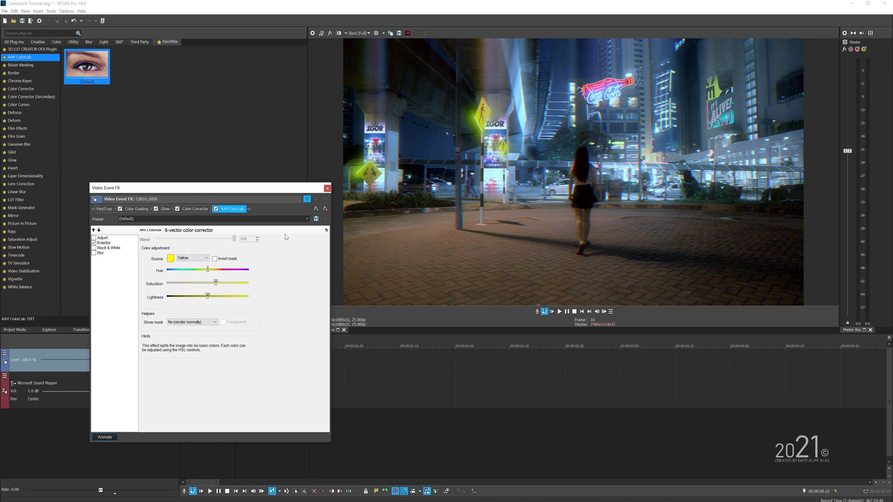
pyautogui.click(326, 188)
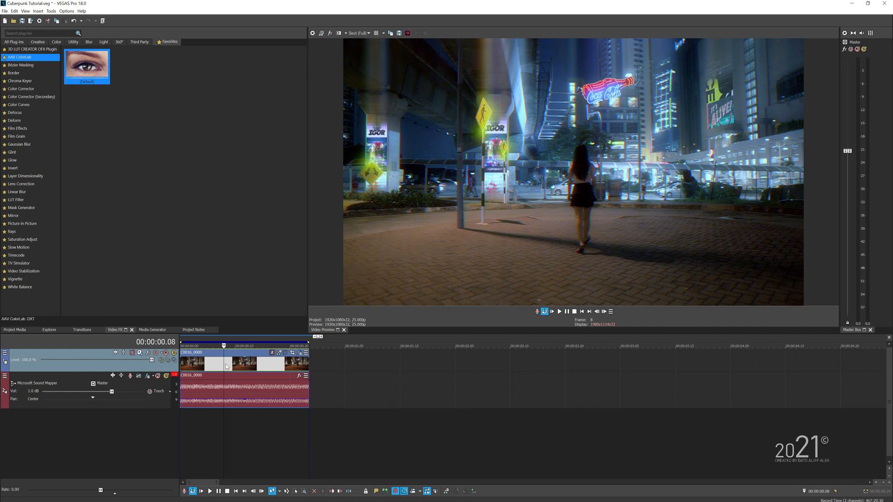
# - Insert a video track, add the Cyberpunk screenshot above the street clip, and send it to VEGAS Image
pyautogui.click(14, 329)
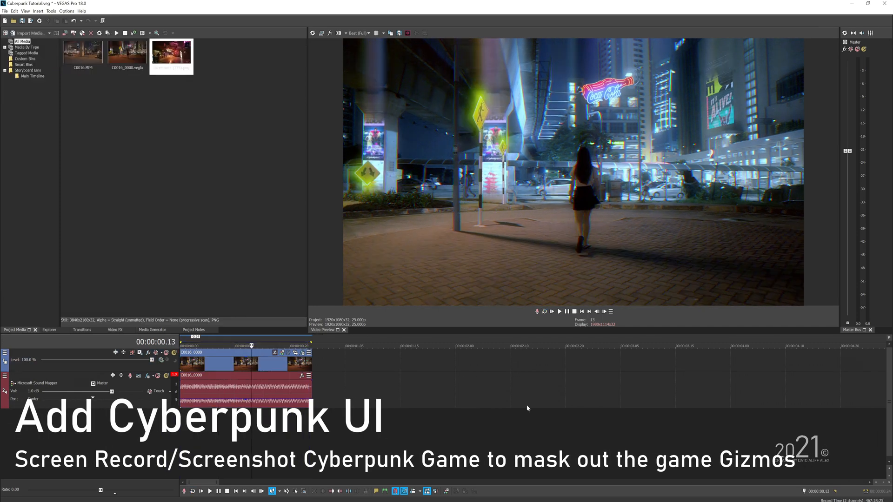
pyautogui.click(171, 55)
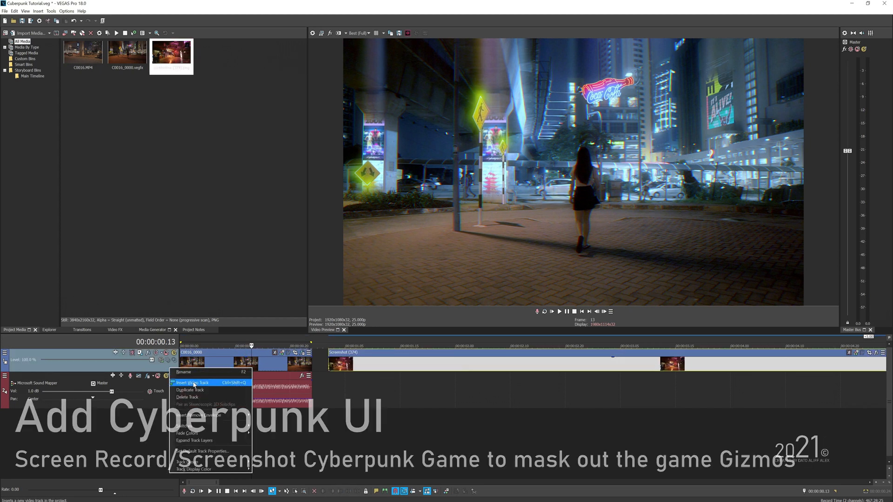
pyautogui.click(194, 382)
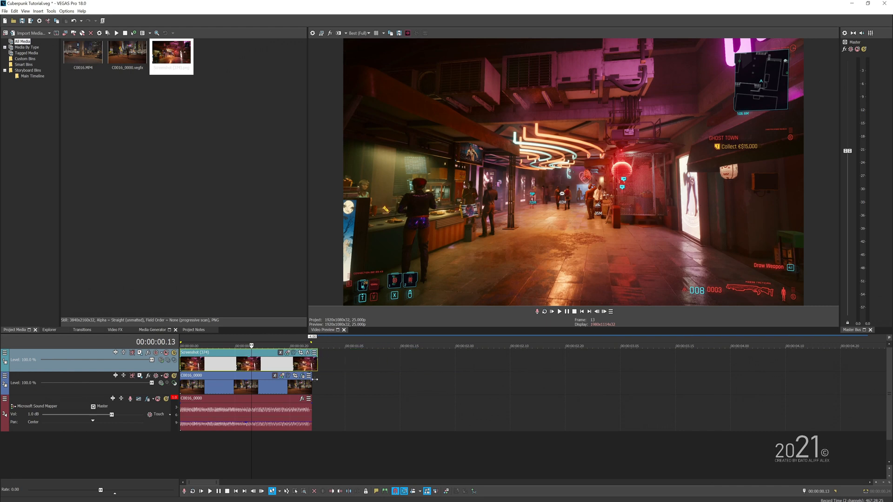
pyautogui.click(406, 33)
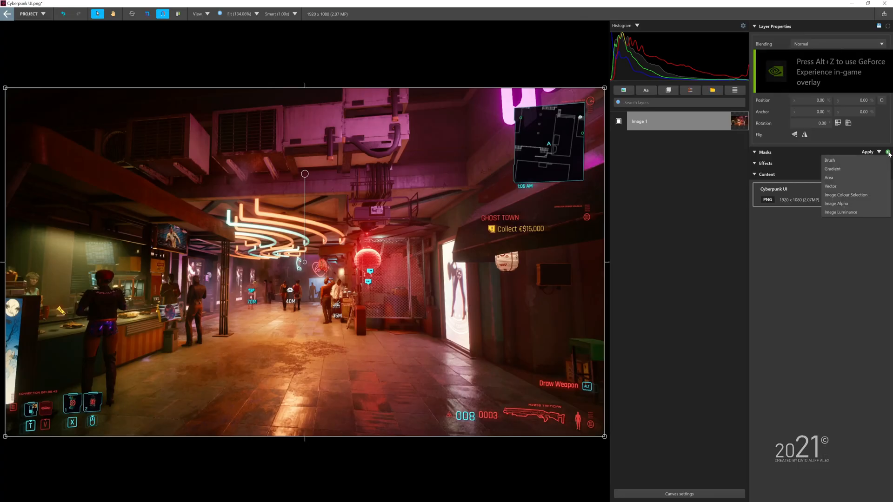
# - Choose a mask type to cut away the game scene, keeping only the HUD elements
pyautogui.click(830, 186)
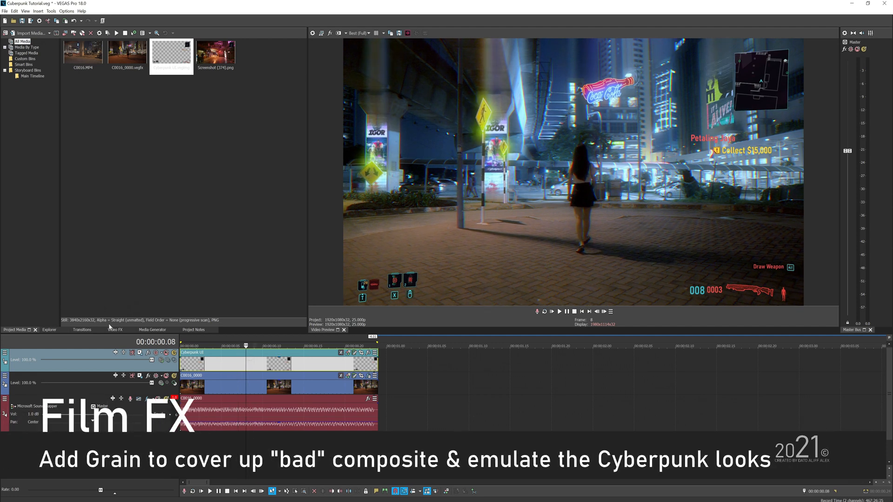
# - Apply Film Effects to Track 2 with grain 0.100 and Scratches particles
pyautogui.click(113, 329)
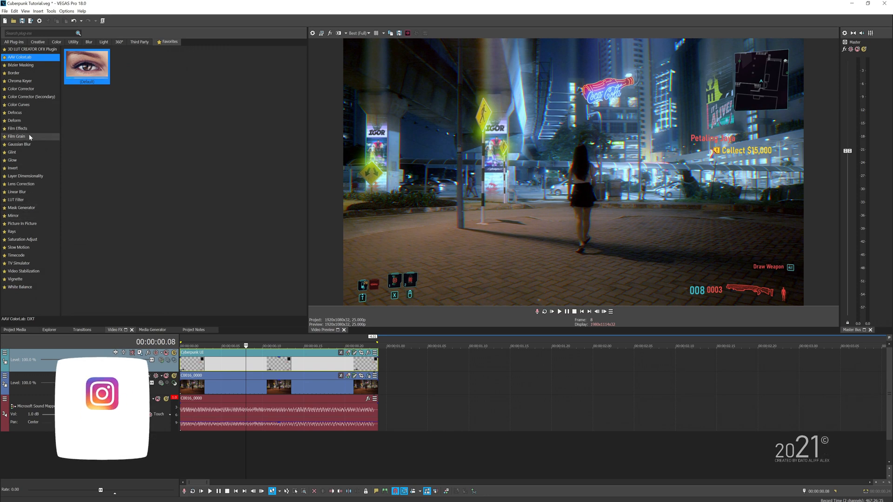
pyautogui.click(18, 129)
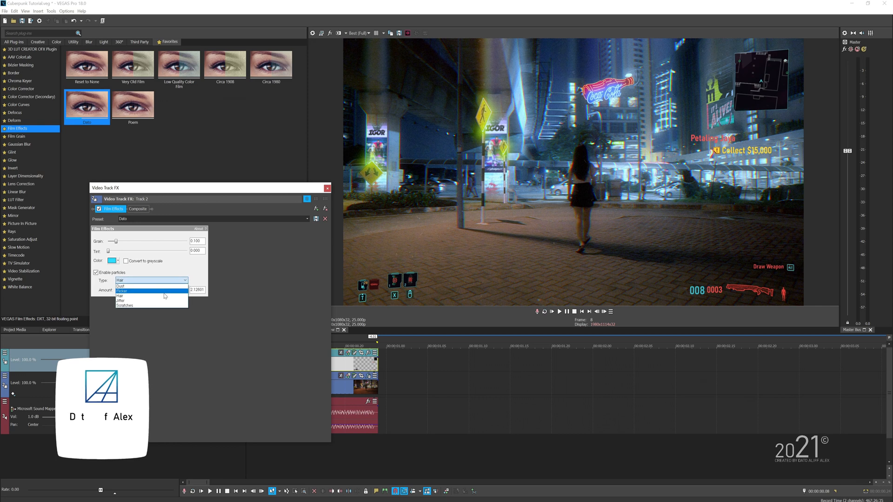
pyautogui.click(124, 305)
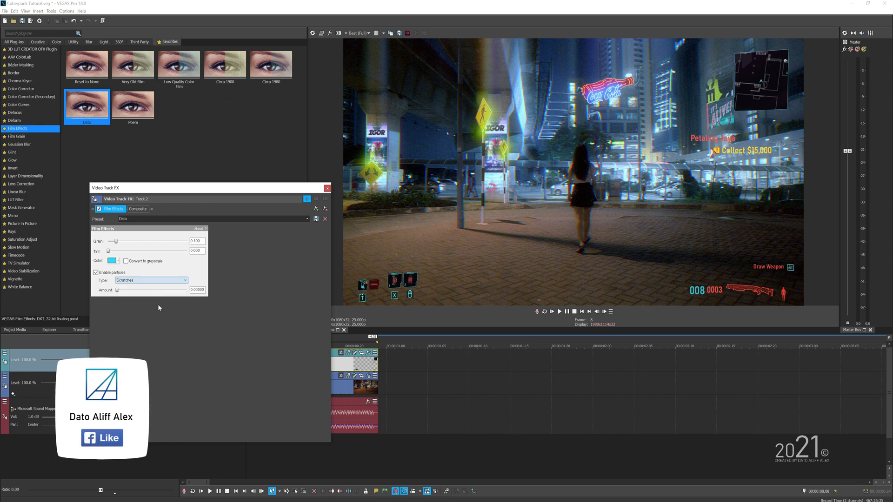
pyautogui.click(327, 189)
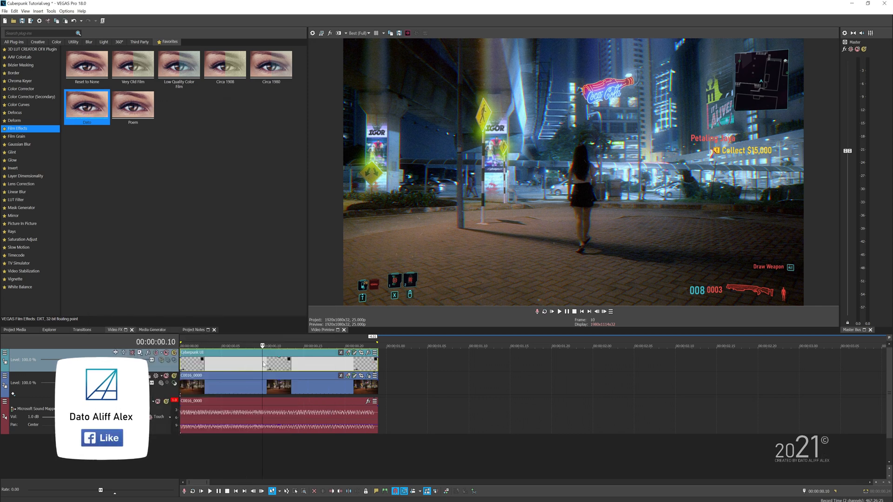